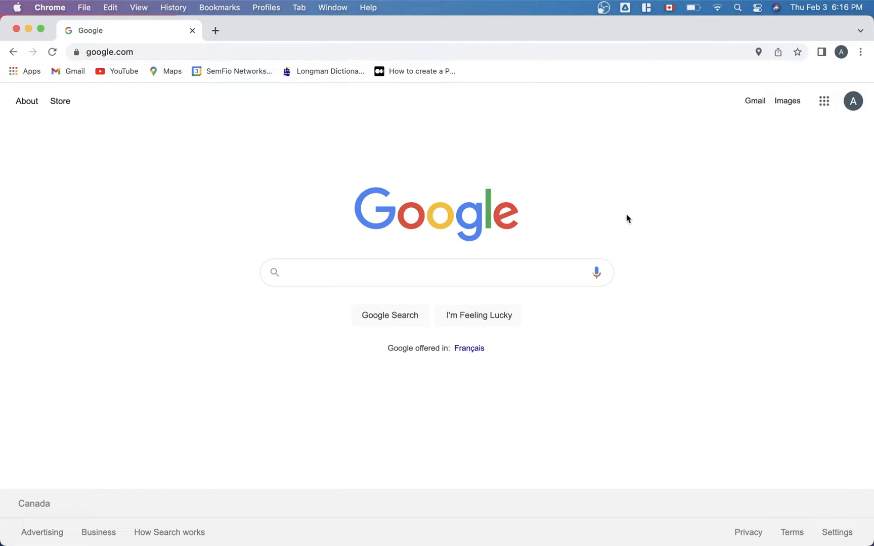
mouse_move(719, 8)
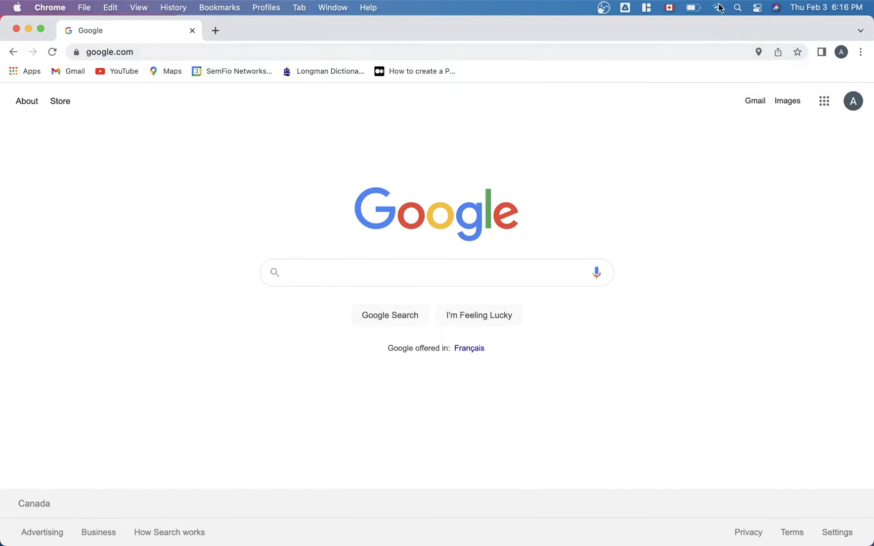
Reopen the macOS Wi-Fi menu until the dlink-E55B network shows among nearby networks.
click(718, 7)
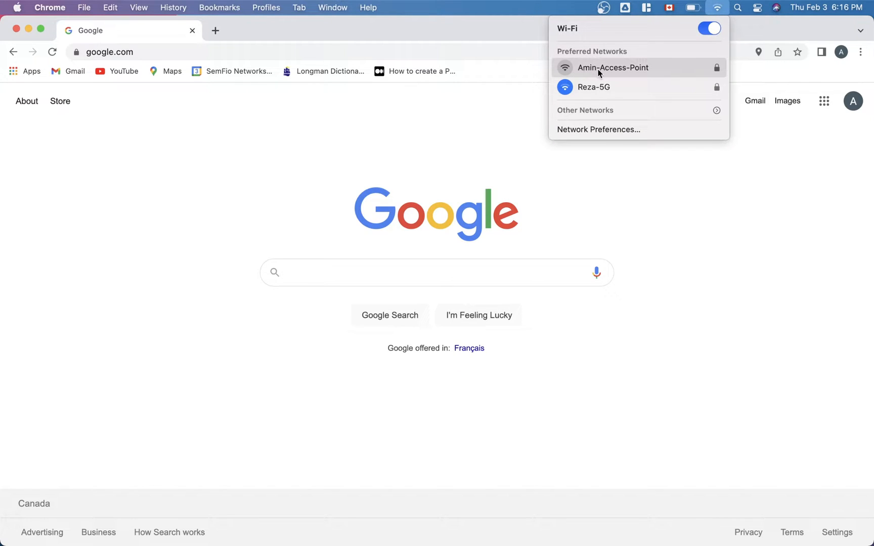
mouse_move(646, 71)
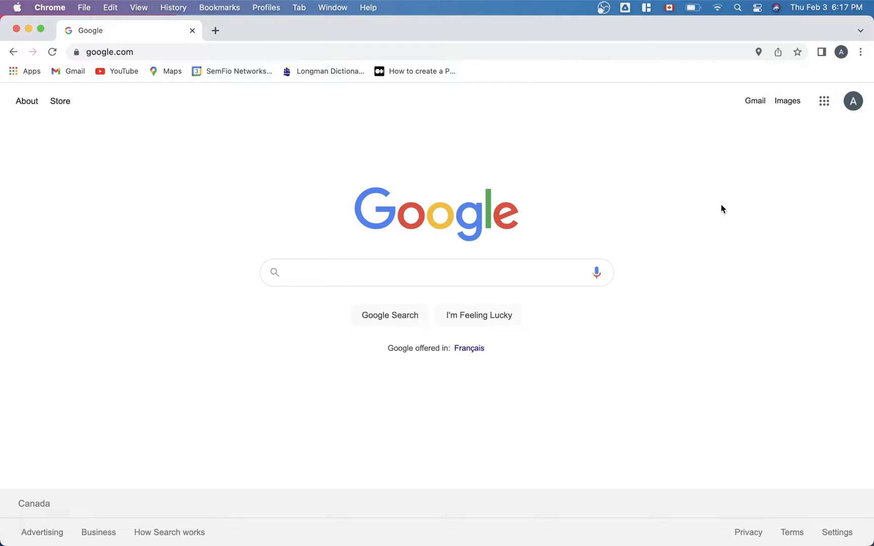
click(717, 7)
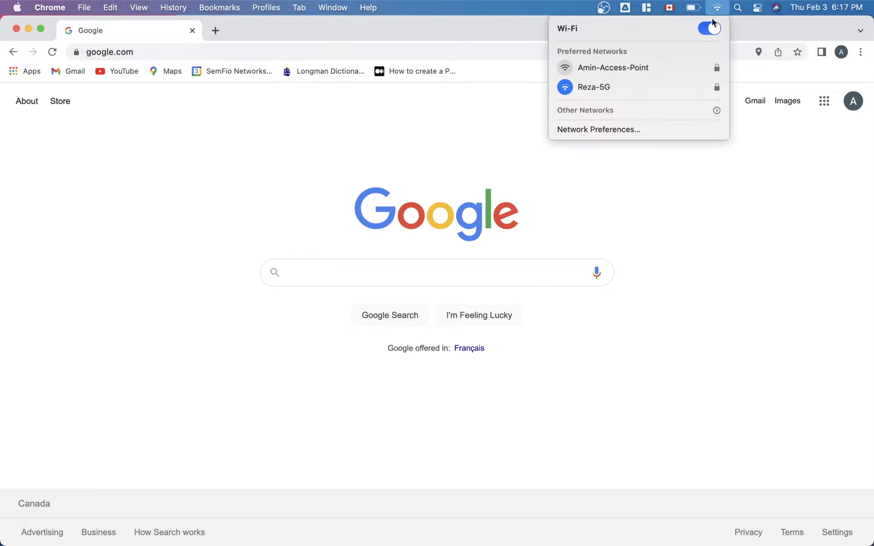
mouse_move(660, 169)
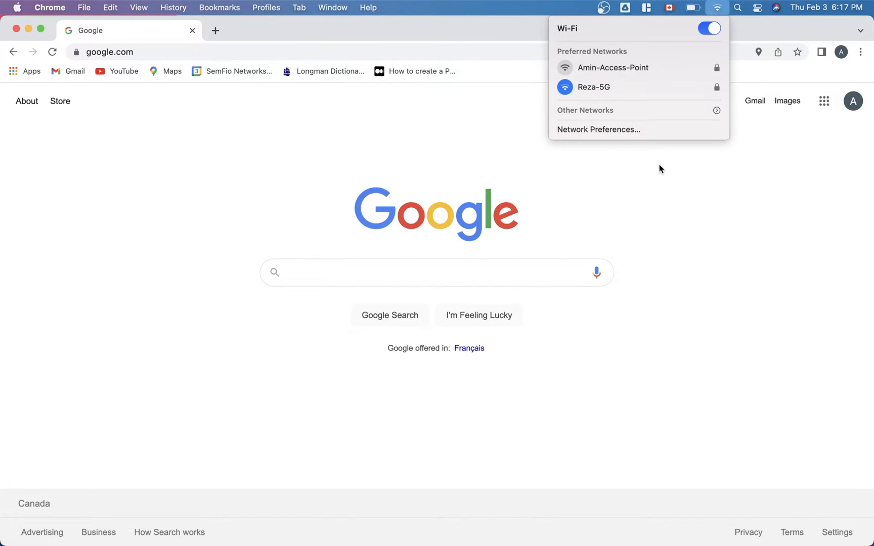
click(661, 169)
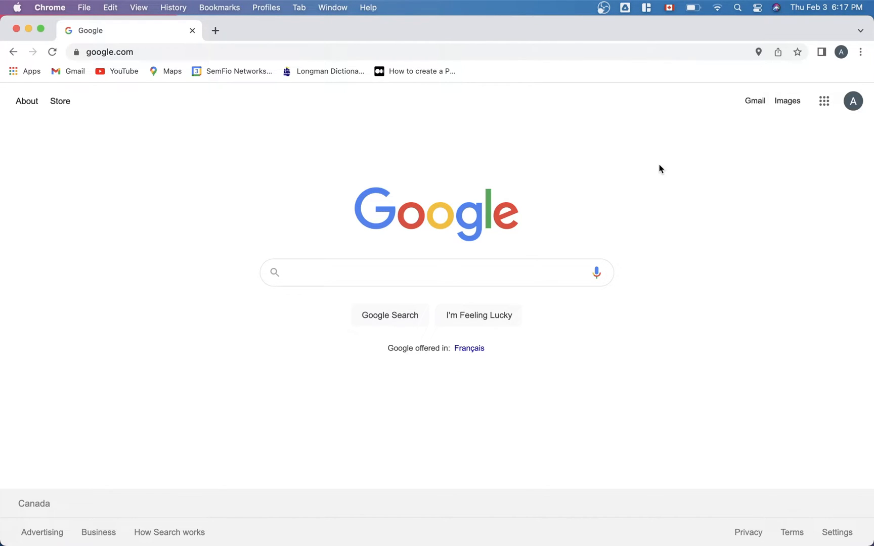
mouse_move(715, 8)
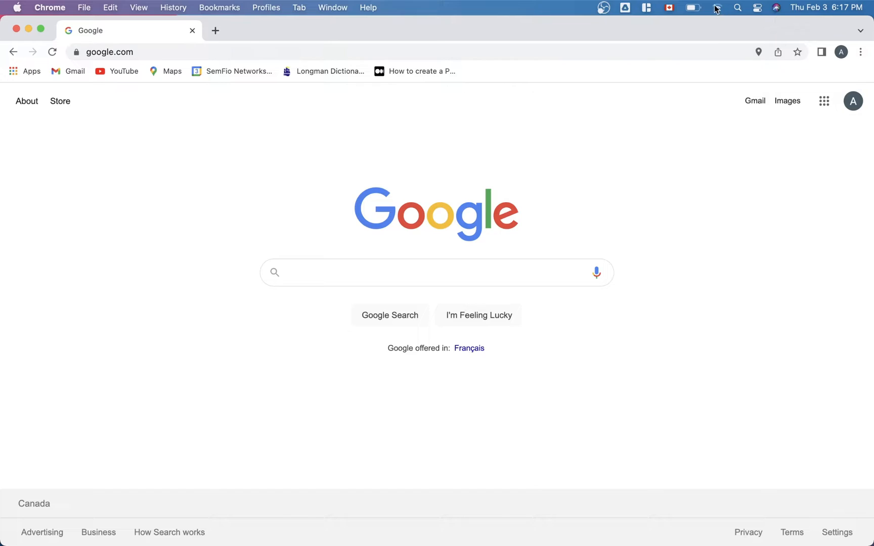
click(717, 7)
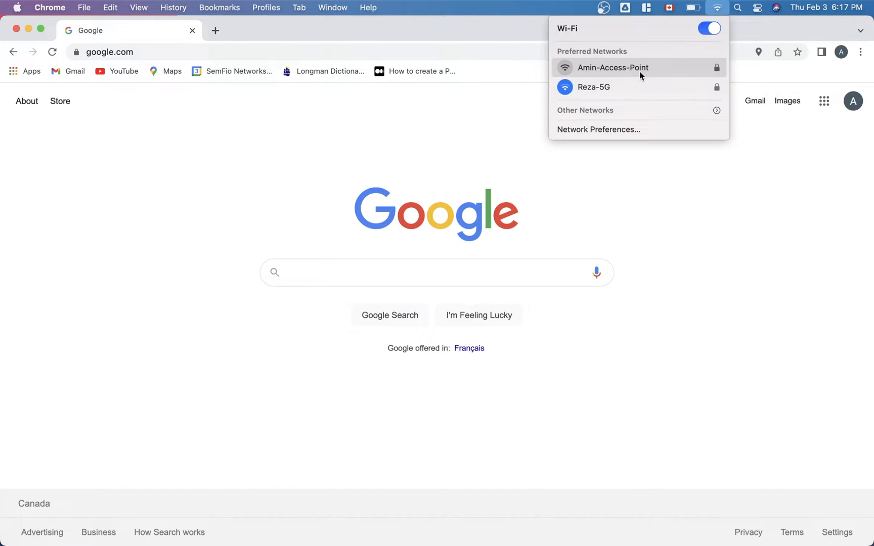
mouse_move(632, 110)
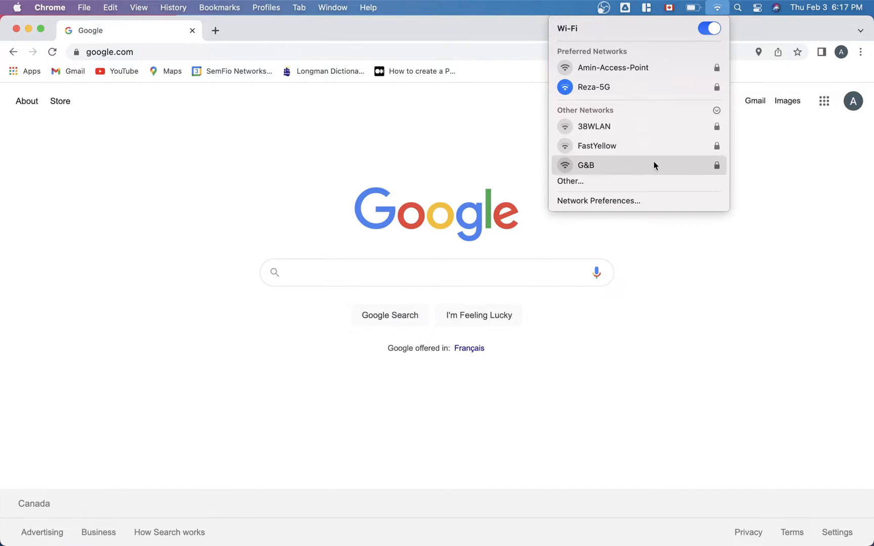
mouse_move(648, 181)
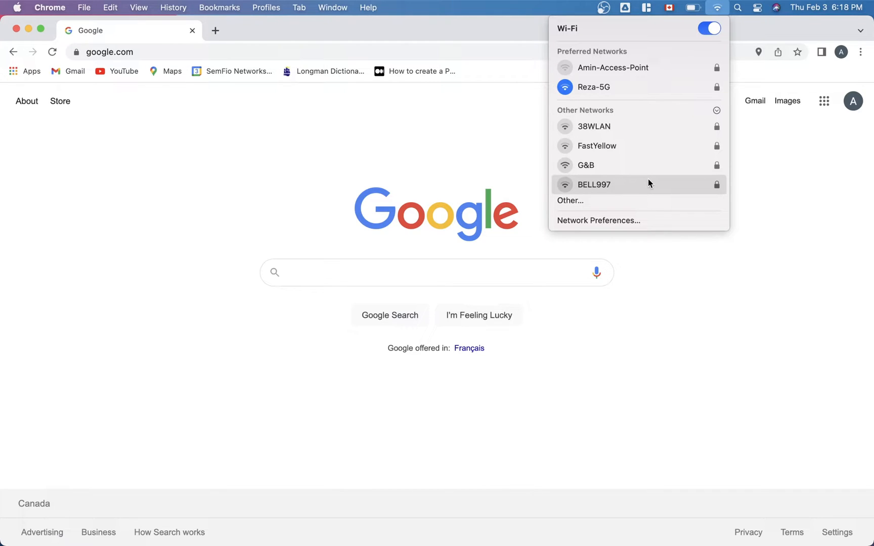
mouse_move(613, 68)
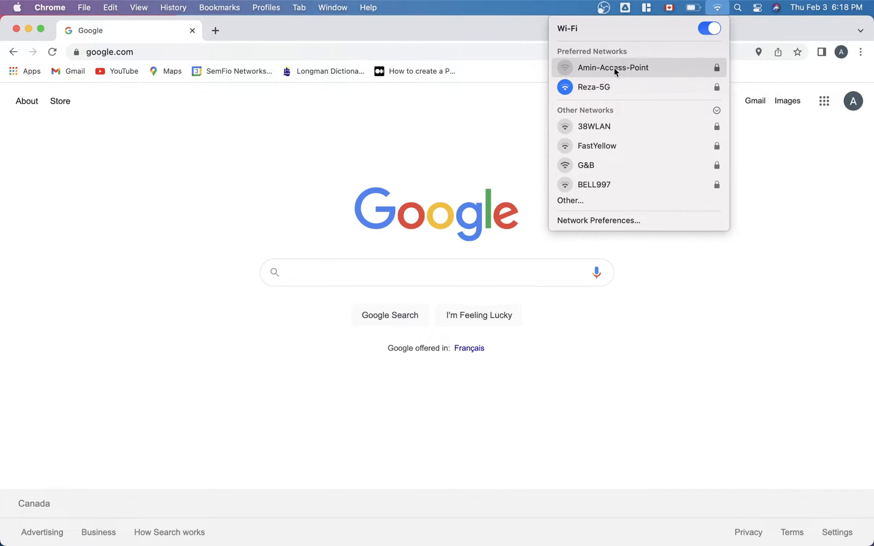
mouse_move(575, 64)
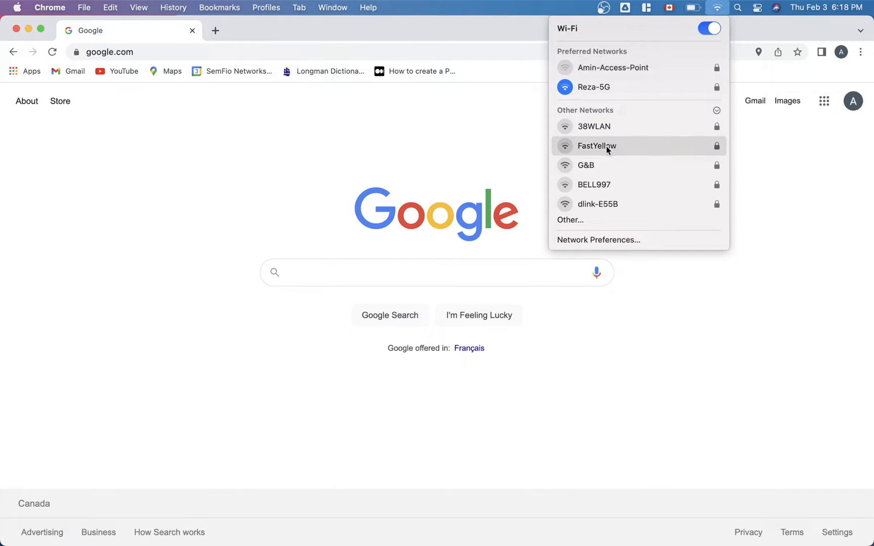
mouse_move(607, 203)
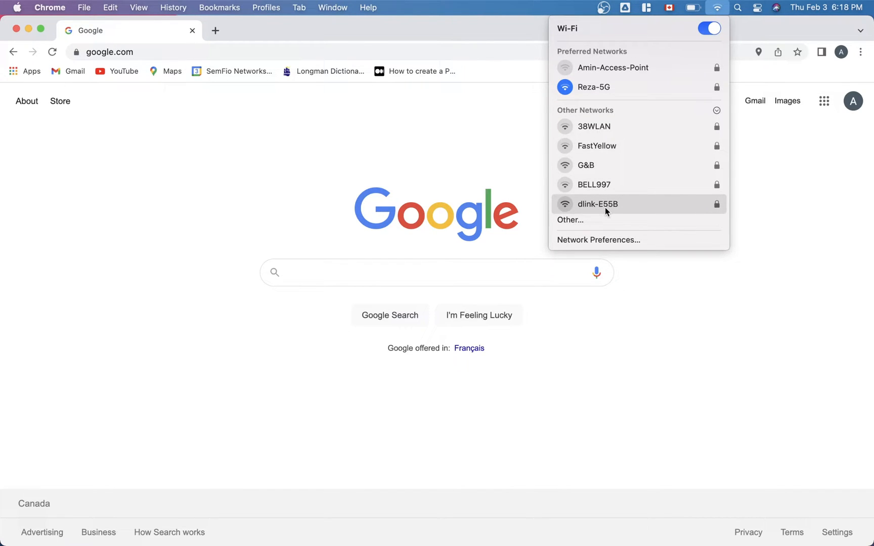
Join dlink-E55B, revealing the entered WPA2 password to verify it before joining.
click(598, 204)
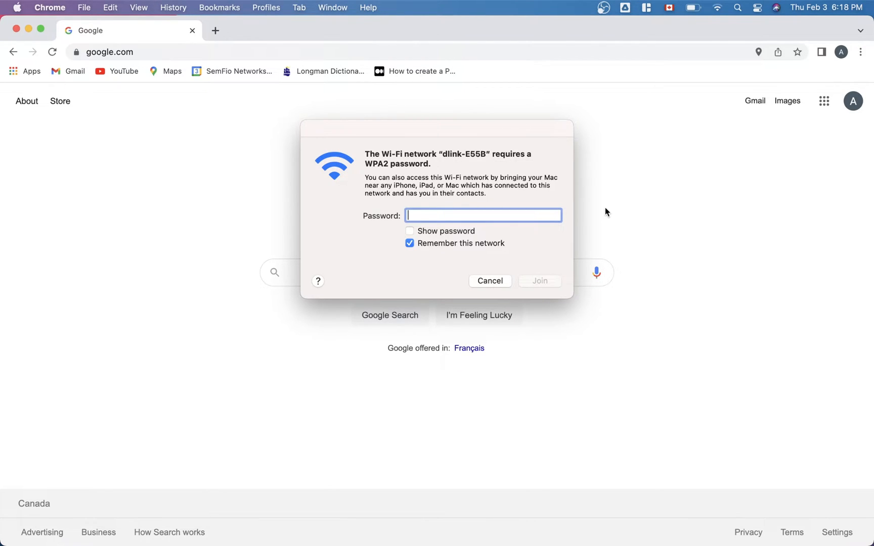
text(••)
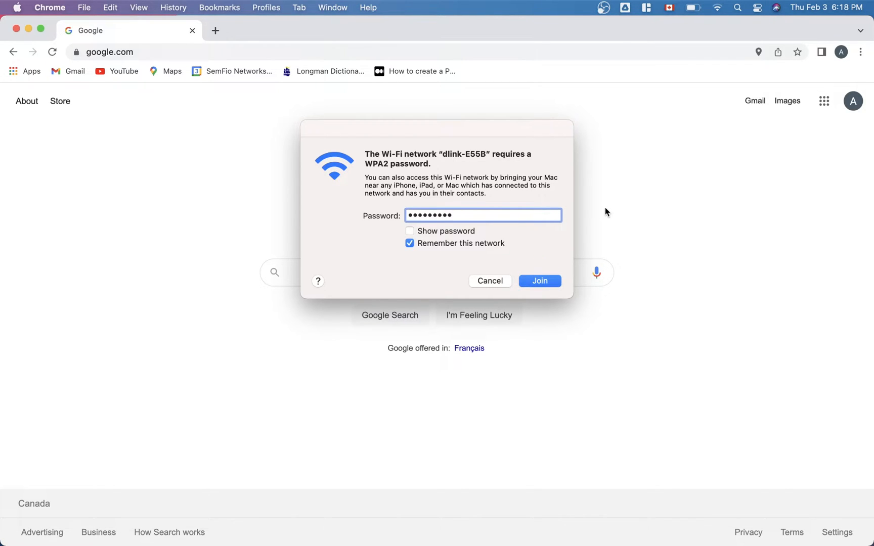
text(•)
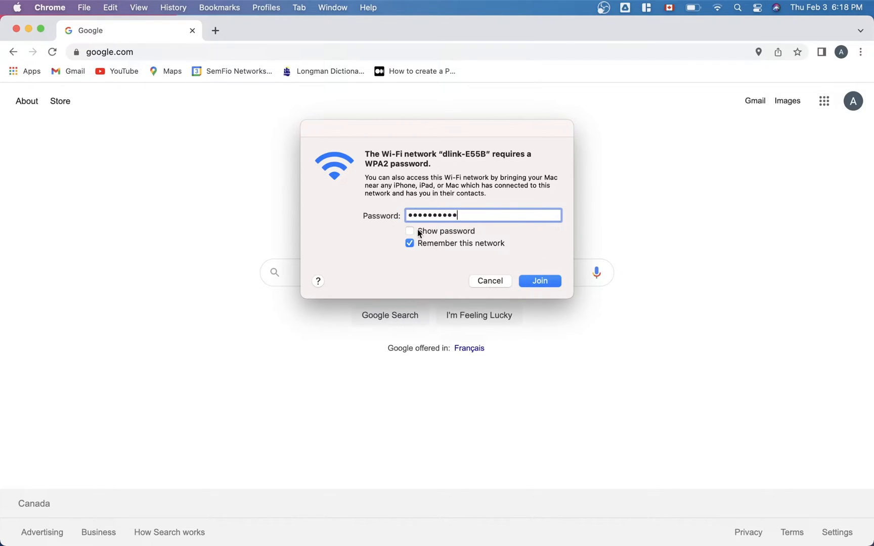
click(410, 231)
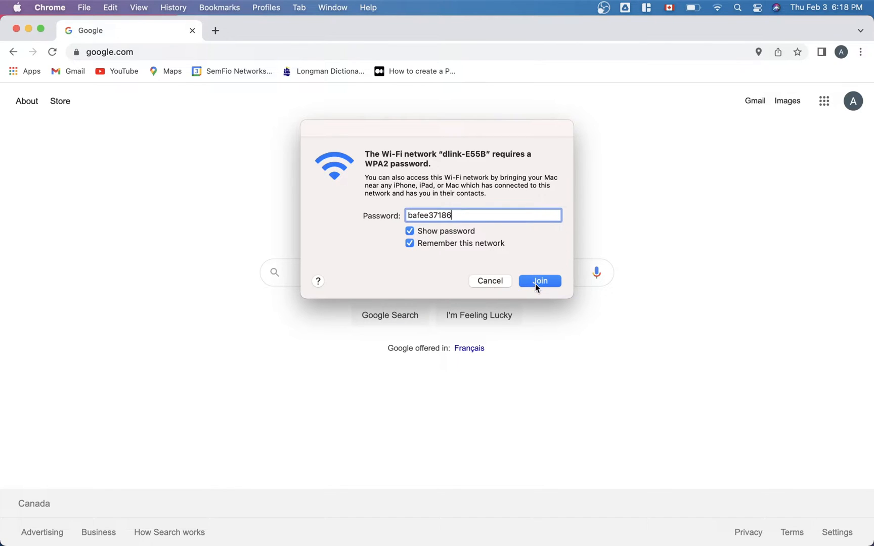
click(538, 280)
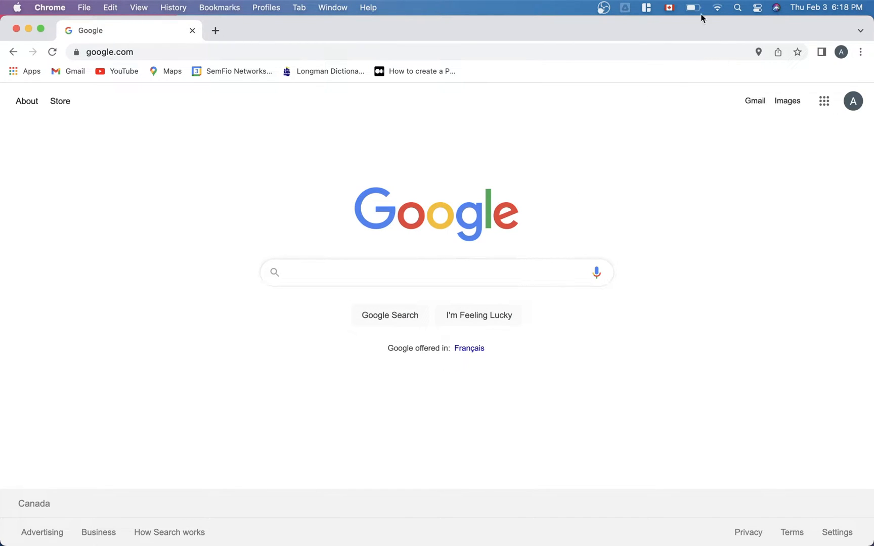
mouse_move(718, 13)
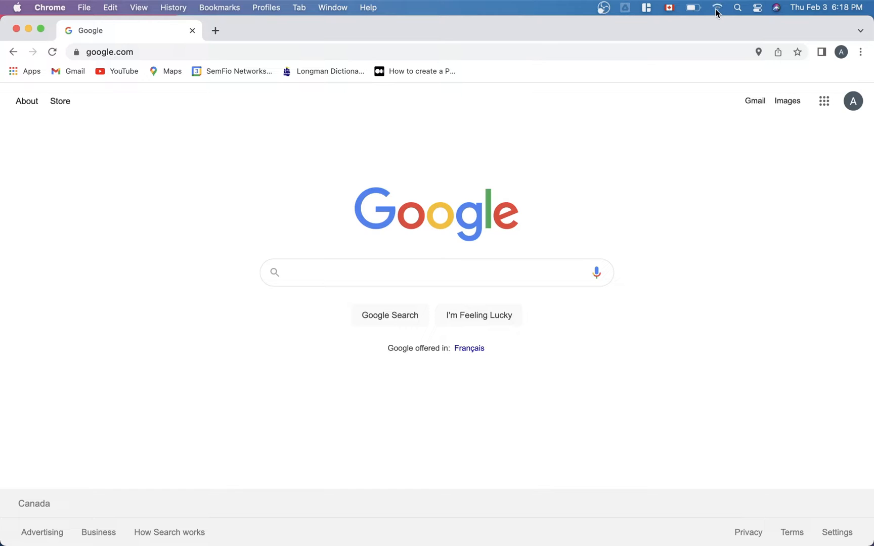
mouse_move(722, 14)
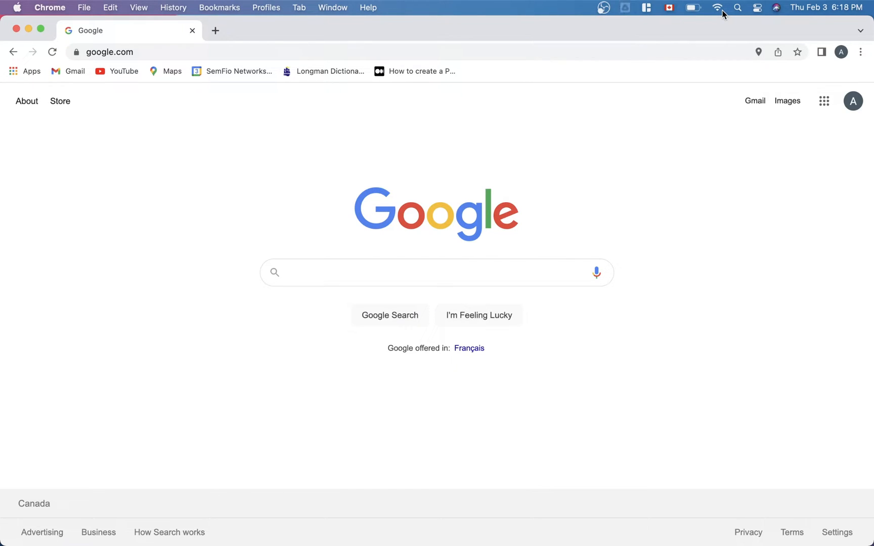
mouse_move(629, 11)
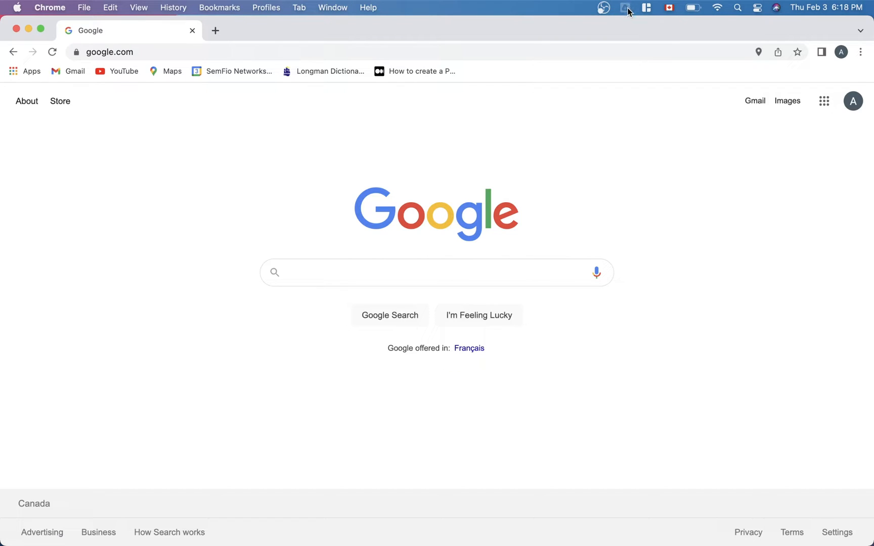
mouse_move(622, 14)
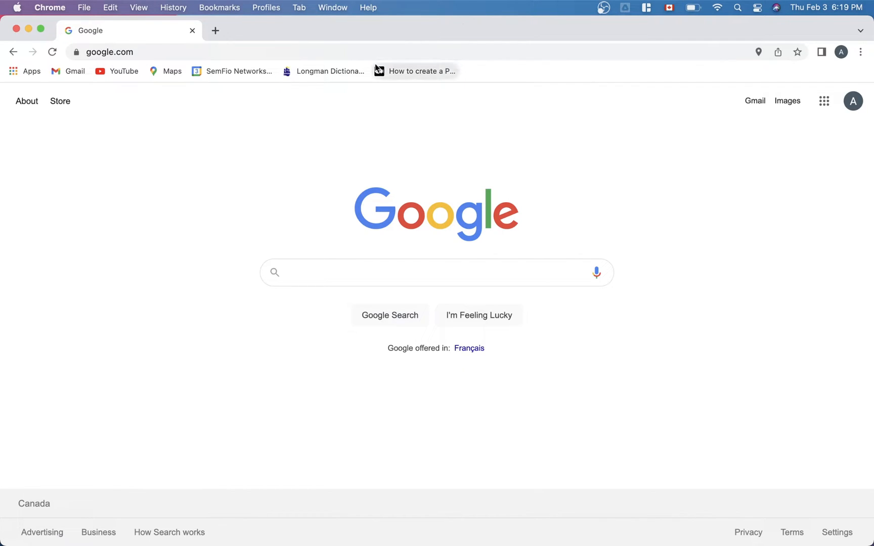
Try the bookmarked Python library article, then start a new address in the address bar.
click(415, 71)
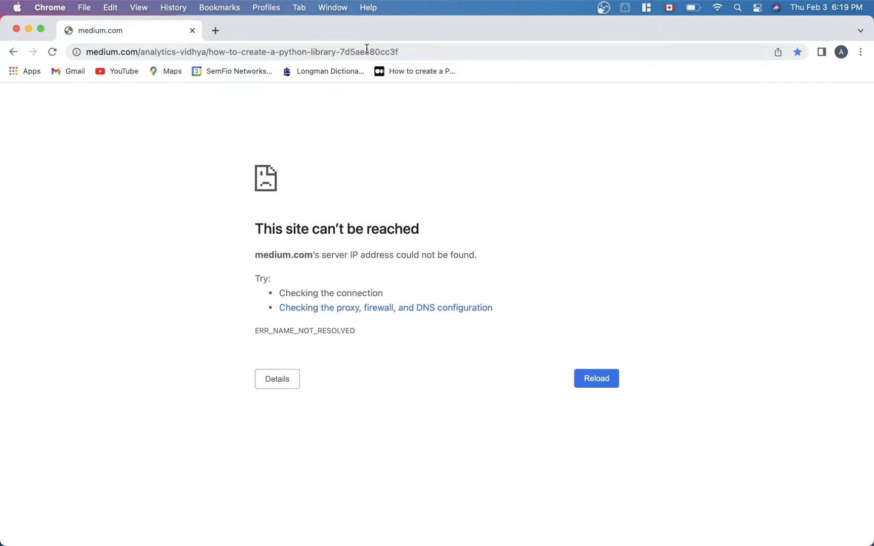
click(239, 51)
text(http://dlinkap)
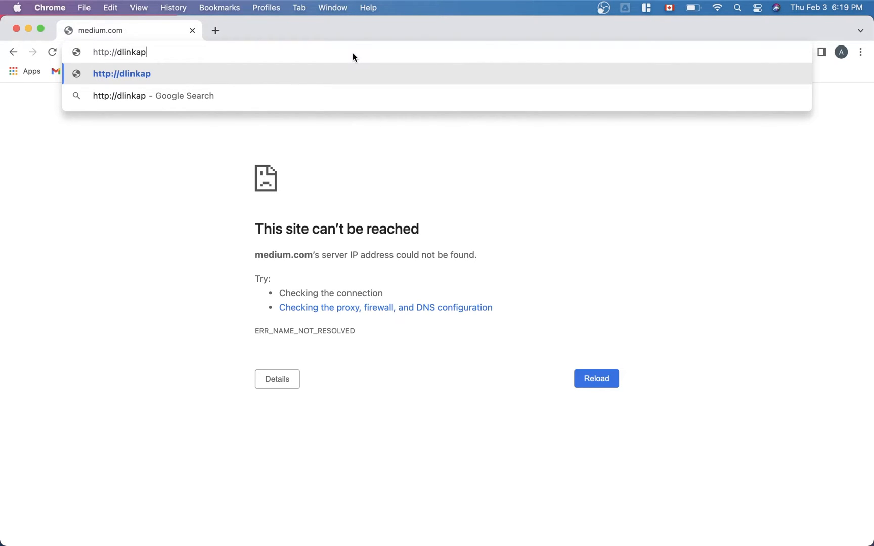
text(E)
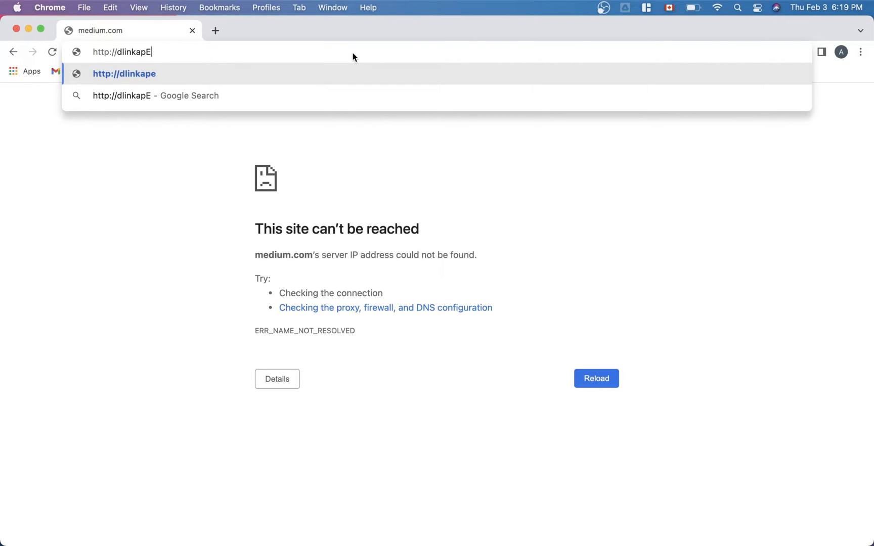
text(55B)
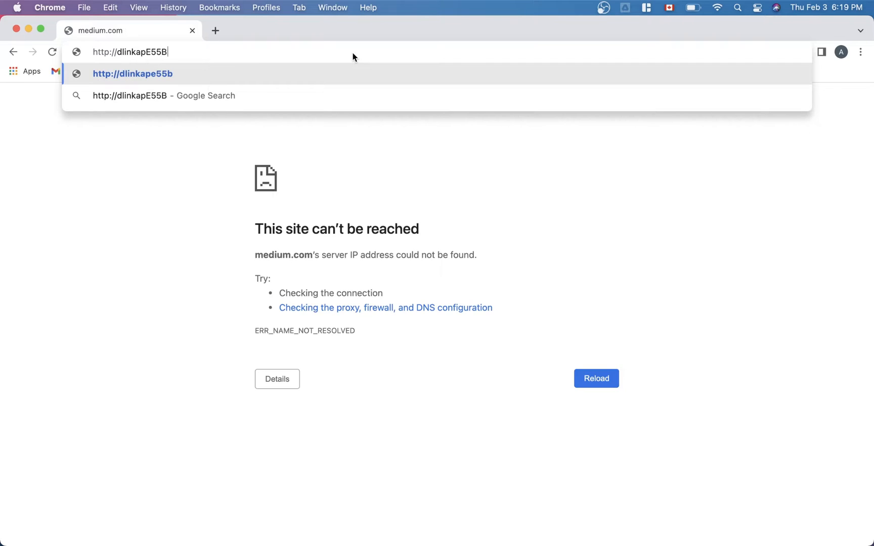
key(Backspace)
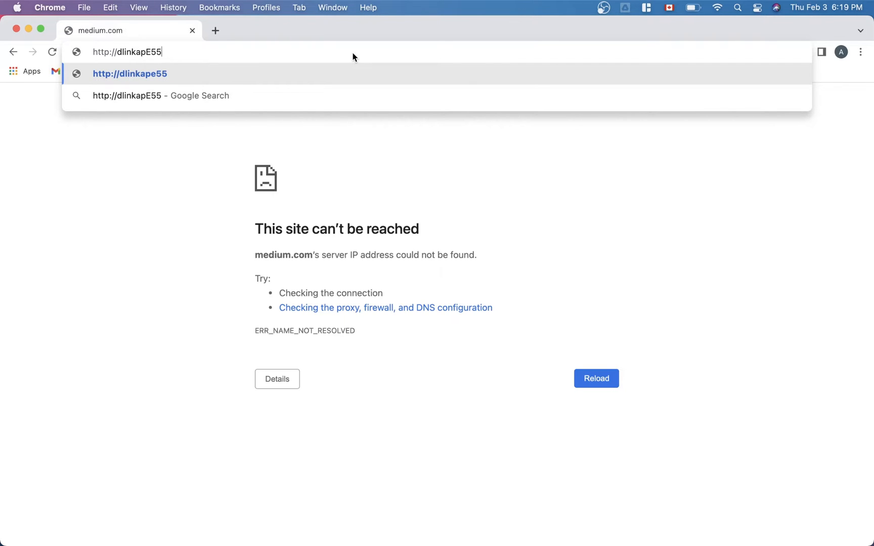
mouse_move(352, 53)
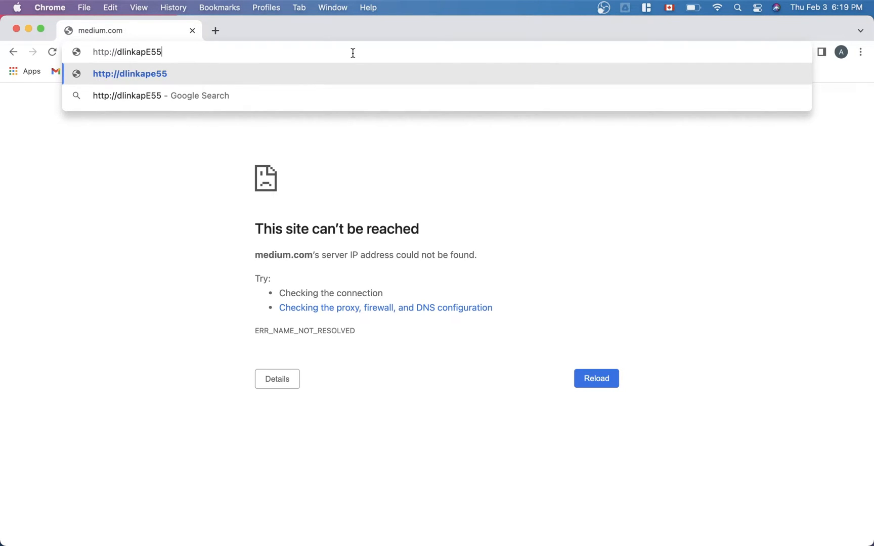
text(B)
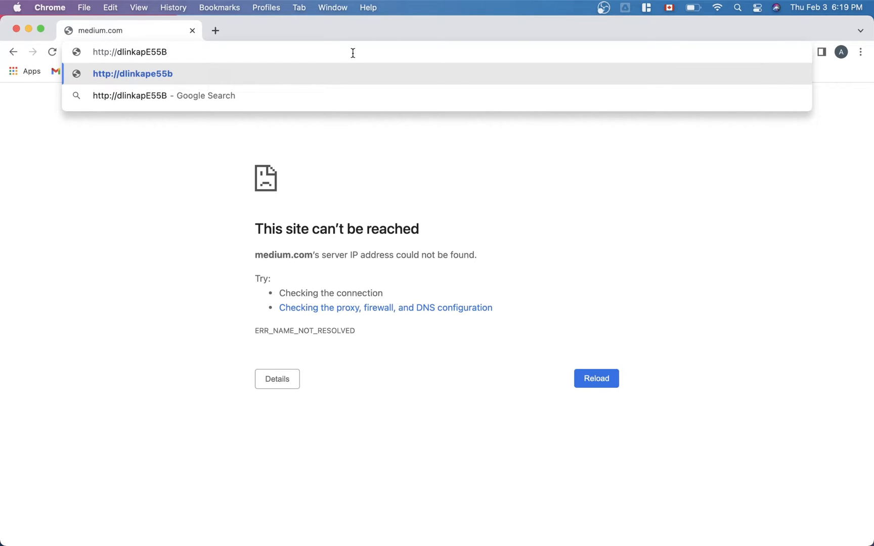
text(.local)
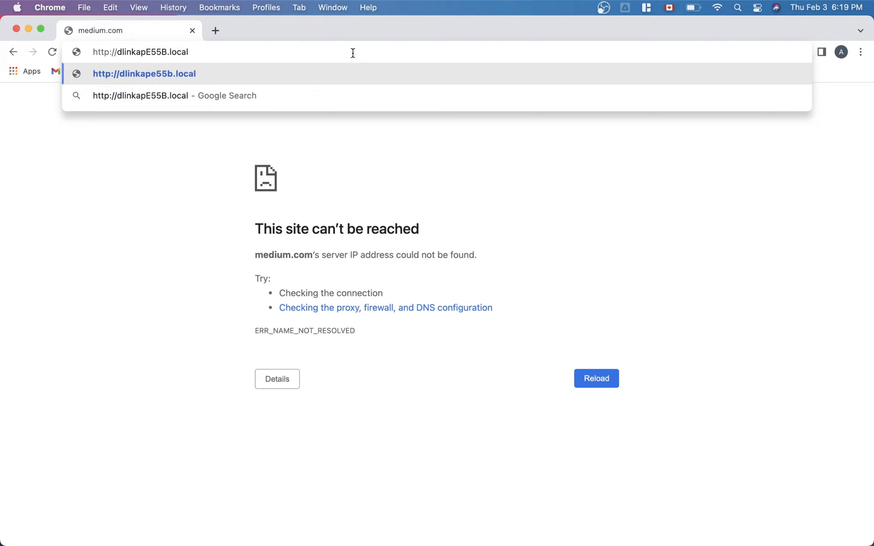
click(144, 73)
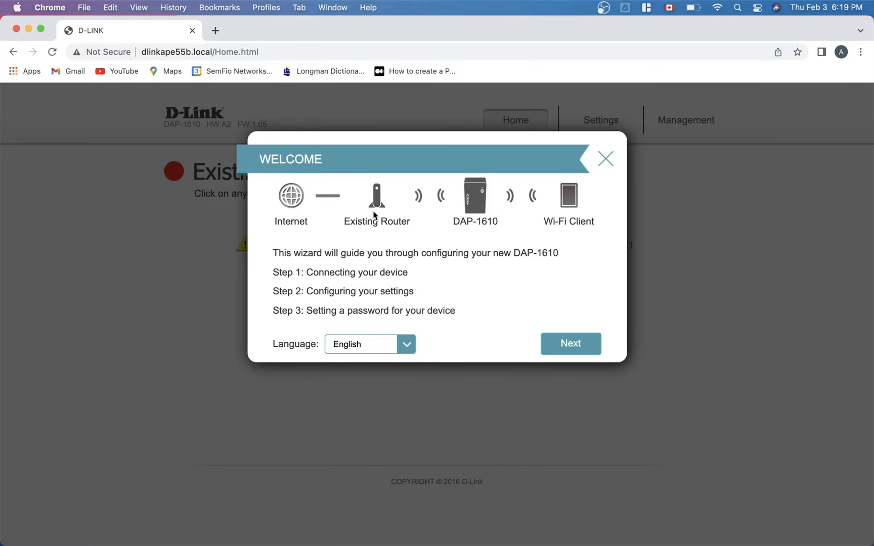
mouse_move(387, 232)
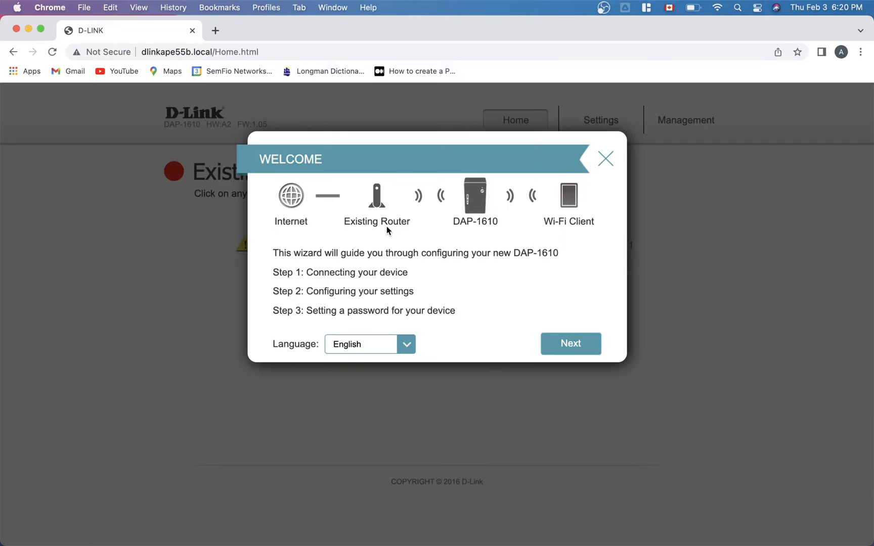
mouse_move(332, 250)
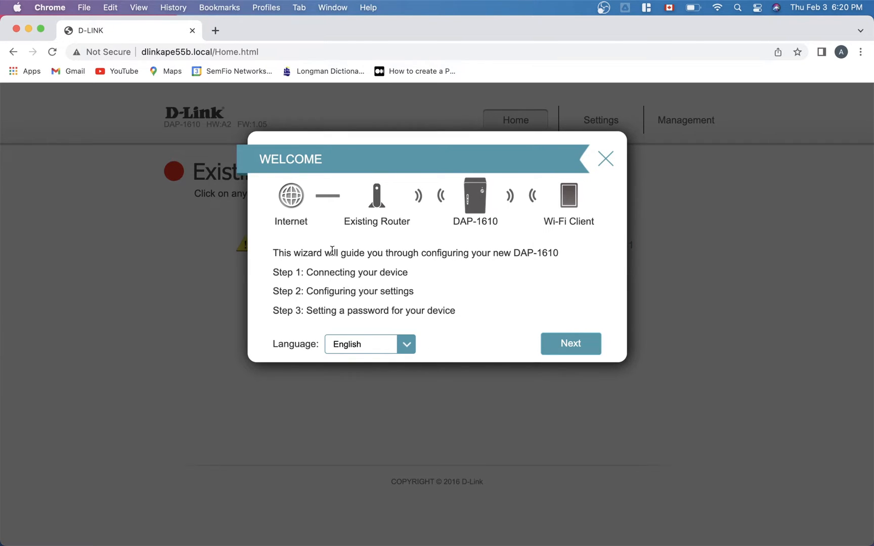
mouse_move(311, 286)
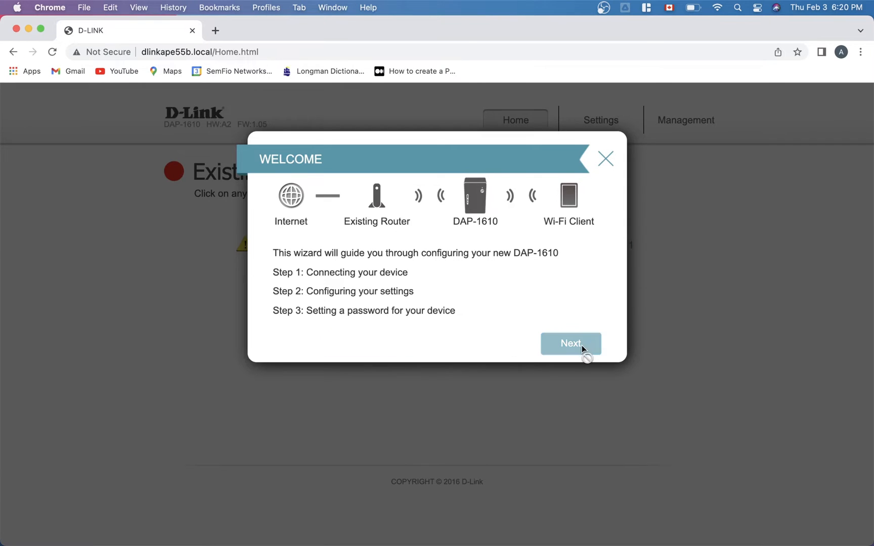
Start the Welcome wizard so the extender scans for the existing 5G network.
click(569, 344)
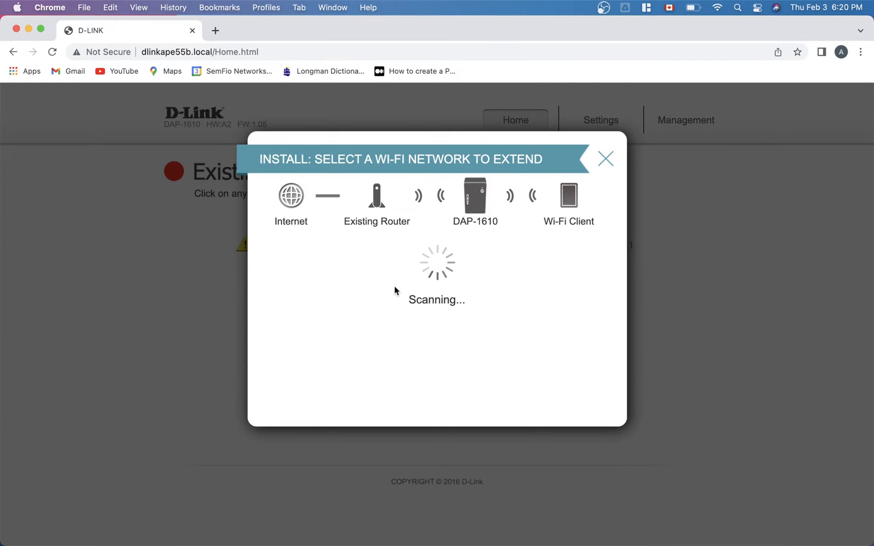
mouse_move(430, 182)
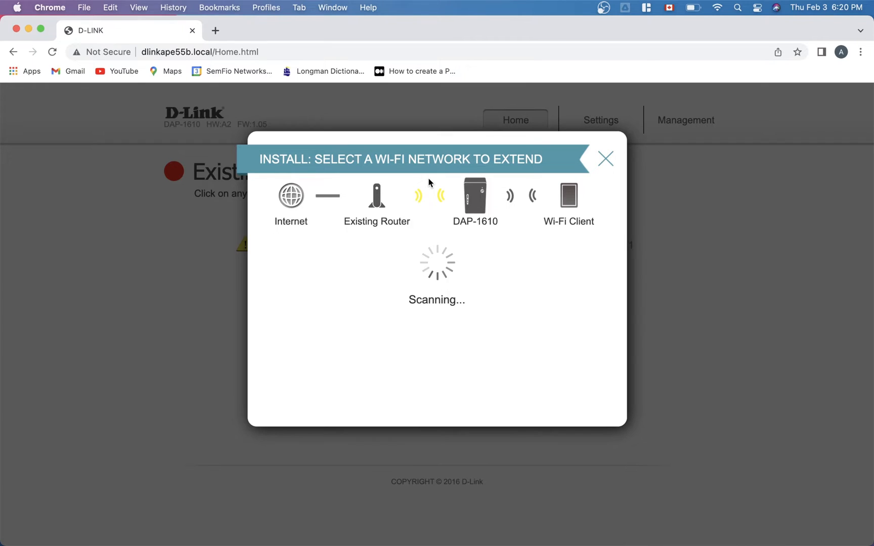
mouse_move(434, 212)
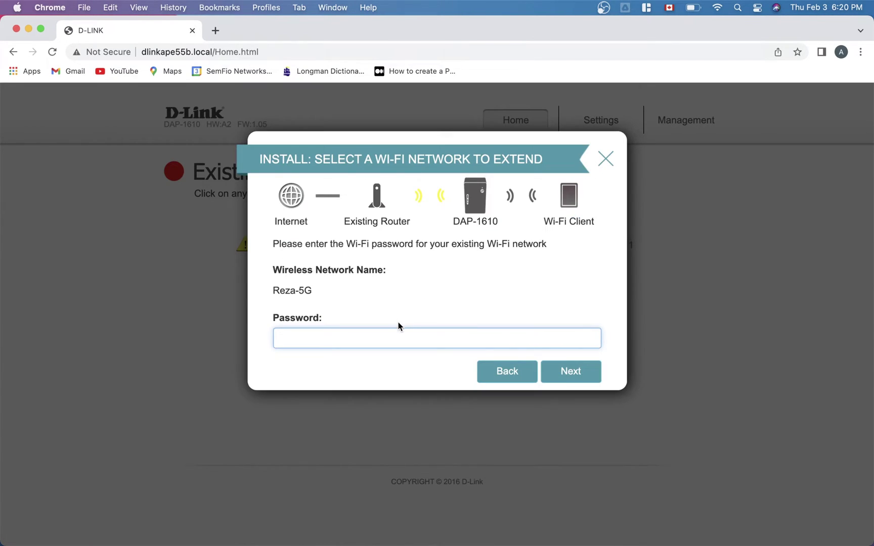
Enter the existing network's Wi-Fi password, fixing a stray character, and continue.
text(R)
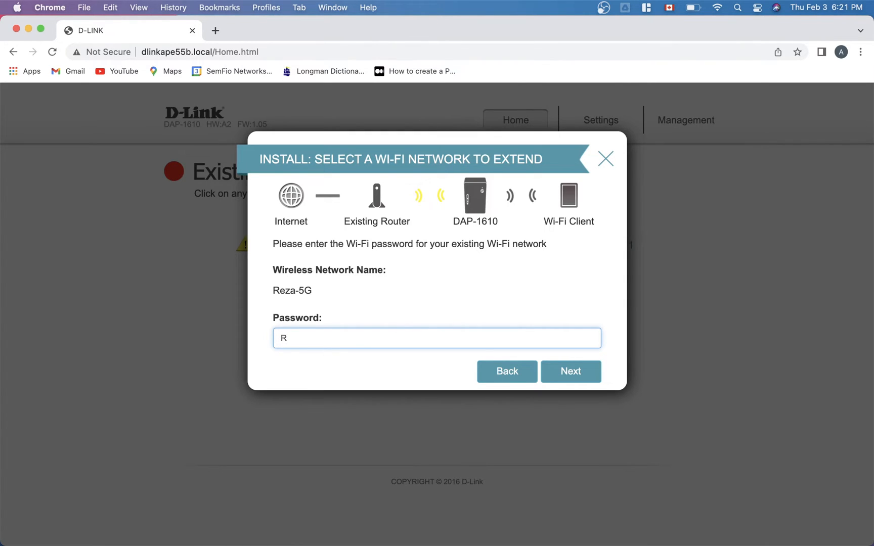
key(Backspace)
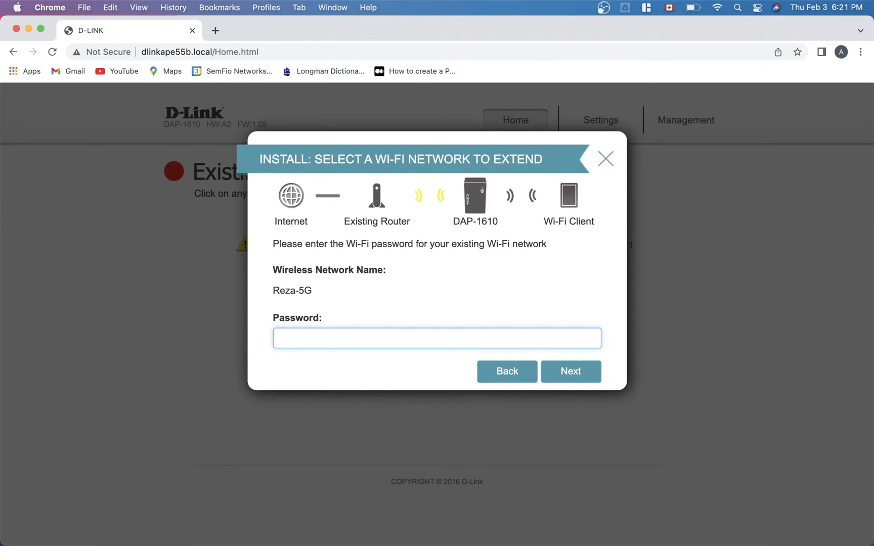
click(569, 371)
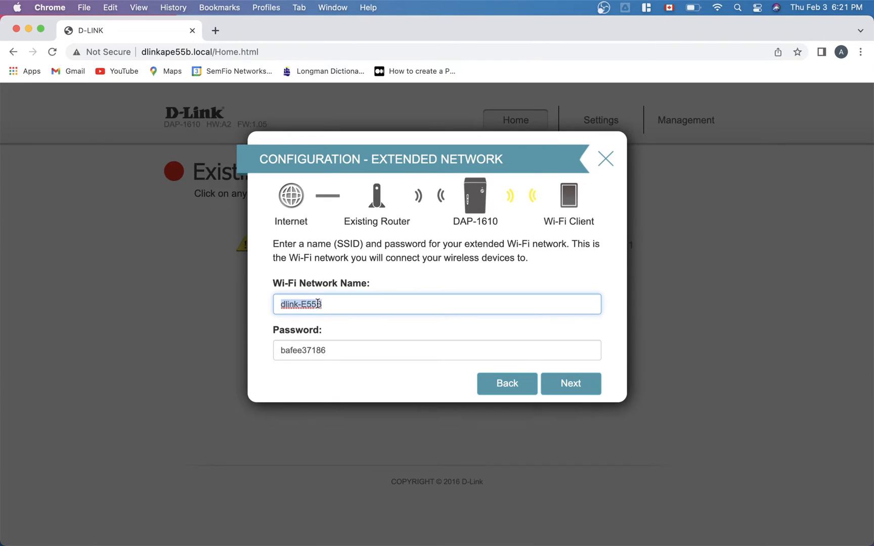
Name the extended network Amin-Access-Point, keep its password, and submit an admin password.
text(Amin)
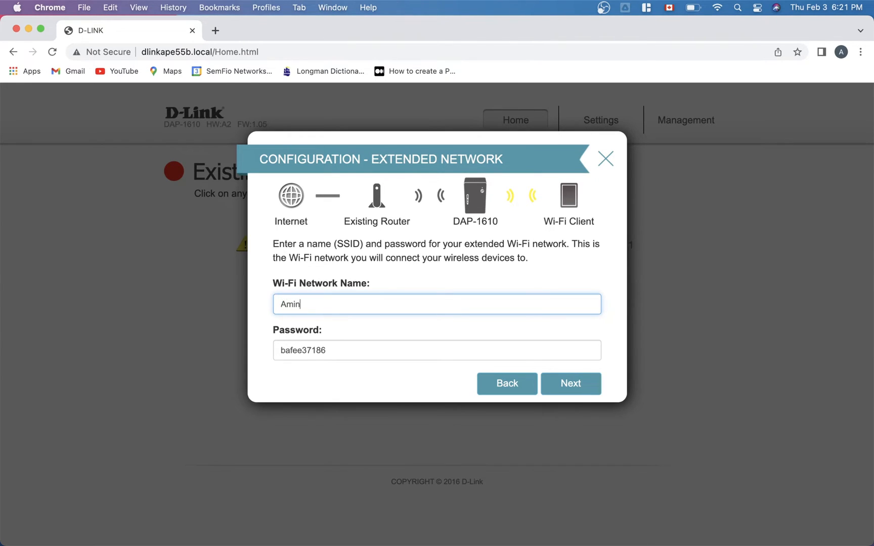
text(-Access-Point)
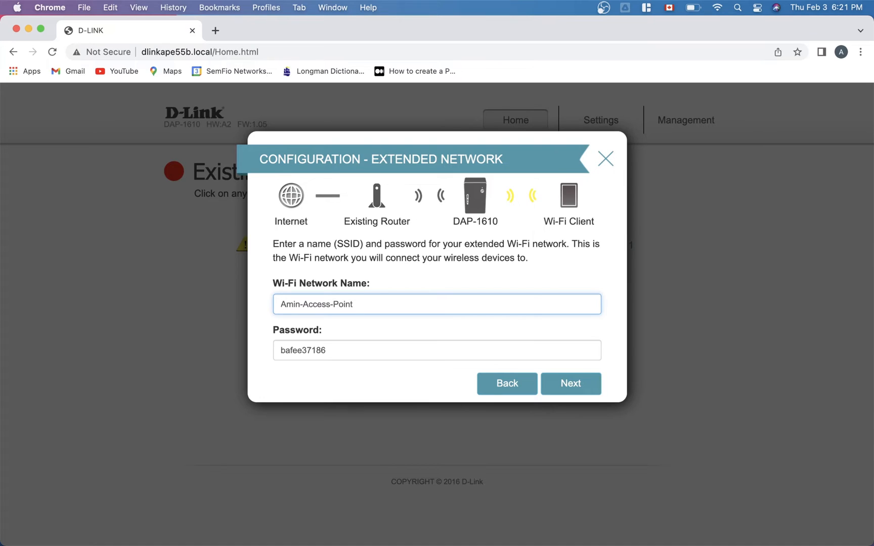
click(326, 350)
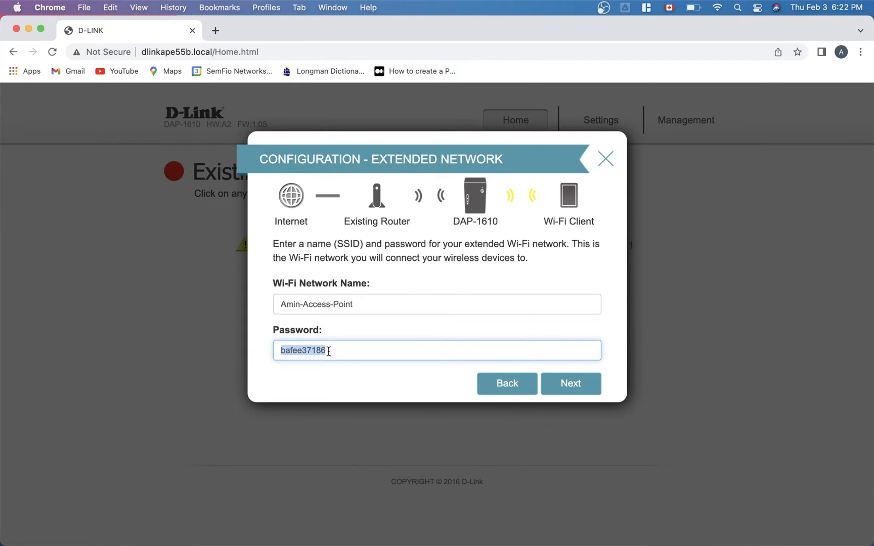
click(569, 384)
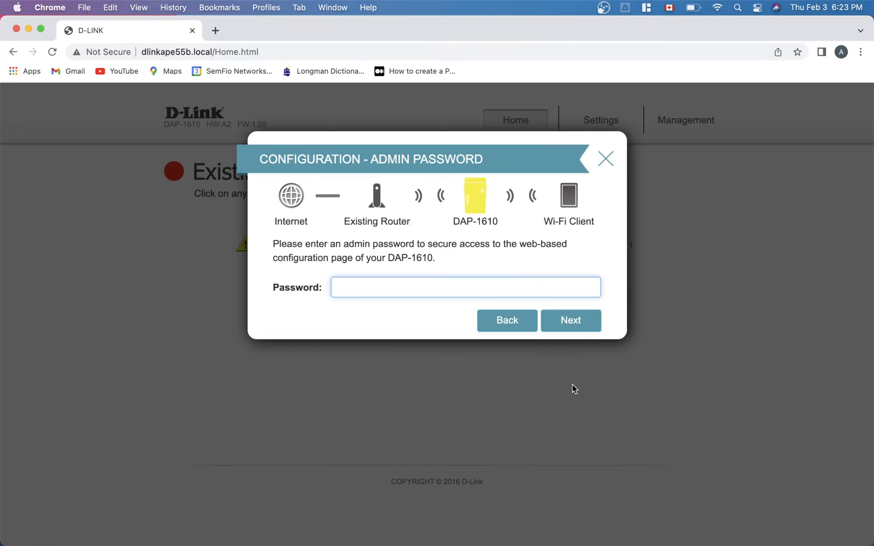
click(570, 320)
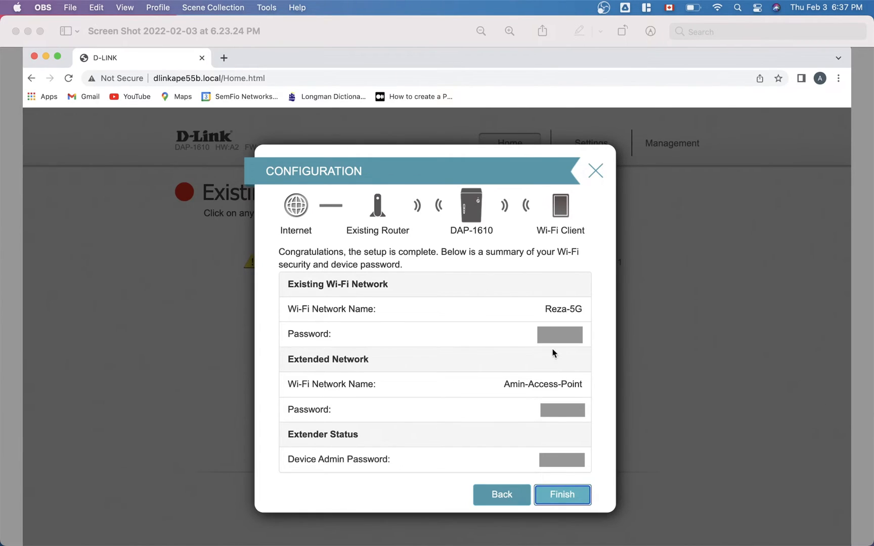
mouse_move(362, 430)
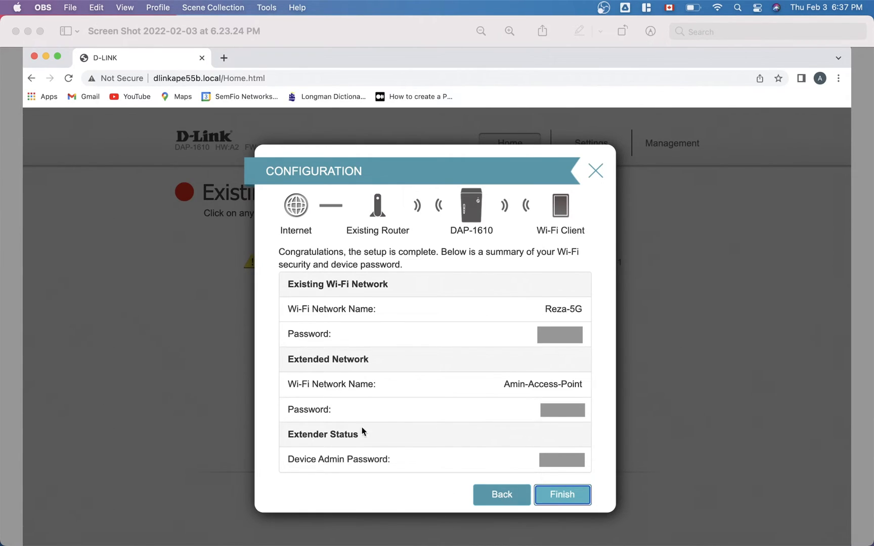
mouse_move(558, 354)
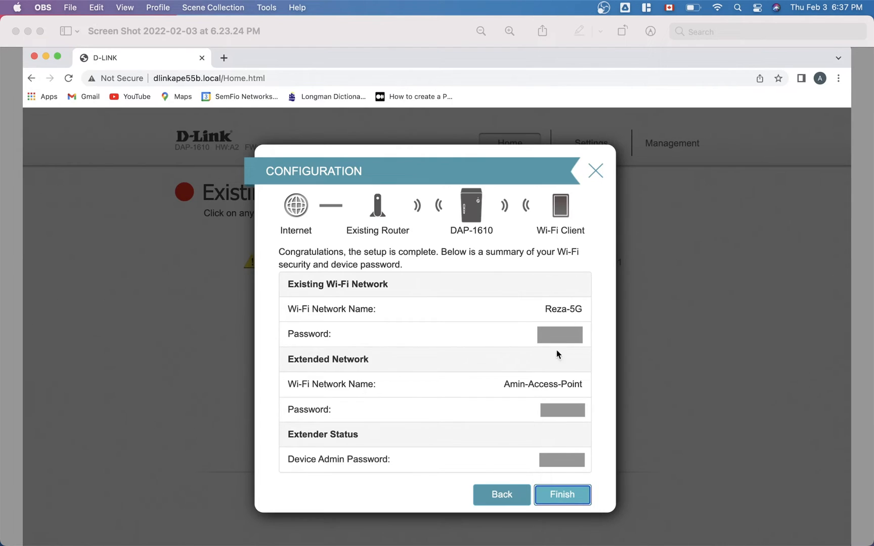
mouse_move(747, 384)
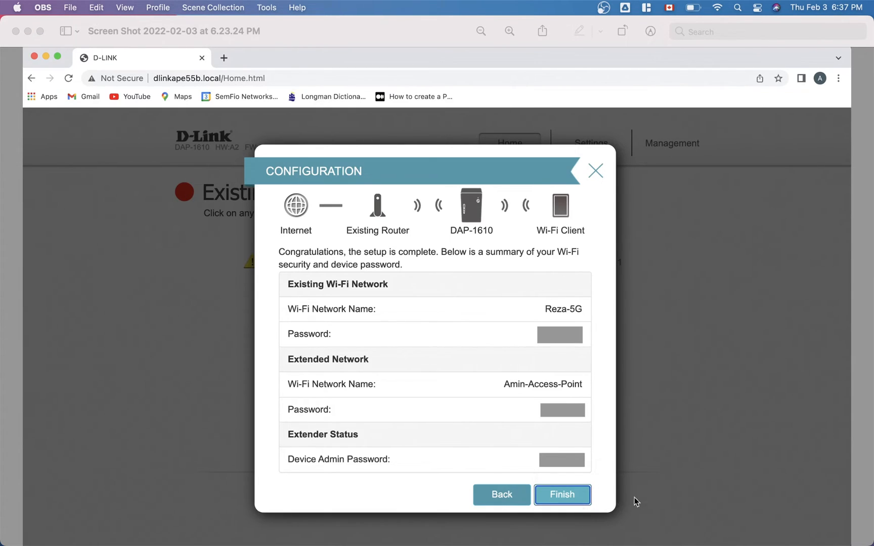
mouse_move(656, 500)
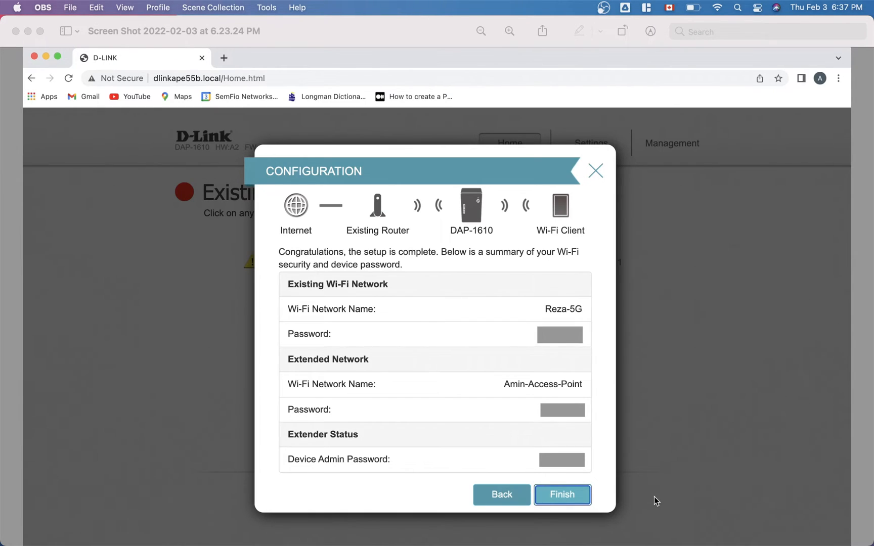
click(562, 494)
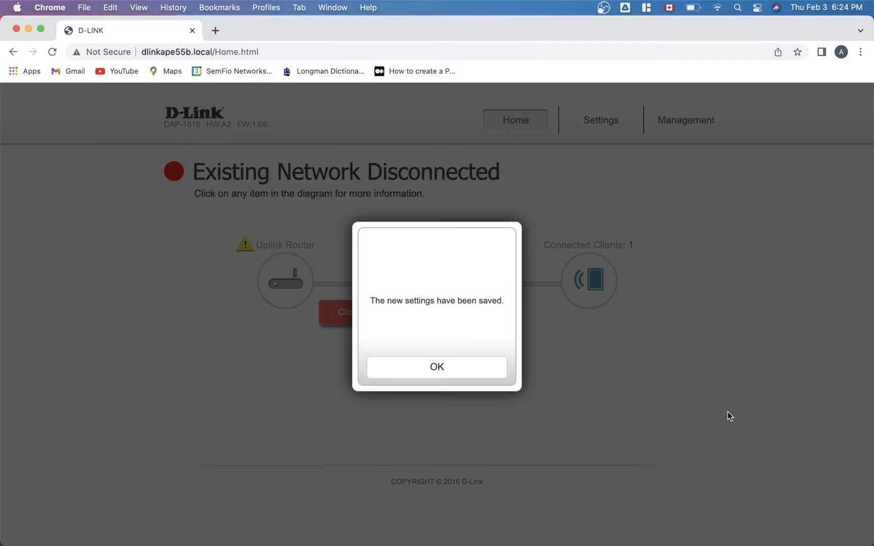
mouse_move(436, 366)
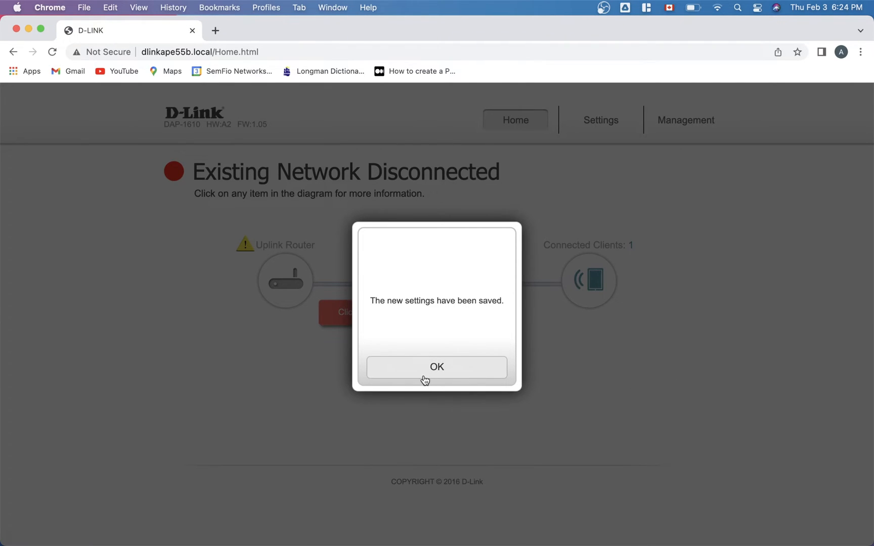
Dismiss the settings-saved notice and switch the Mac's Wi-Fi to Amin-Access-Point.
click(436, 367)
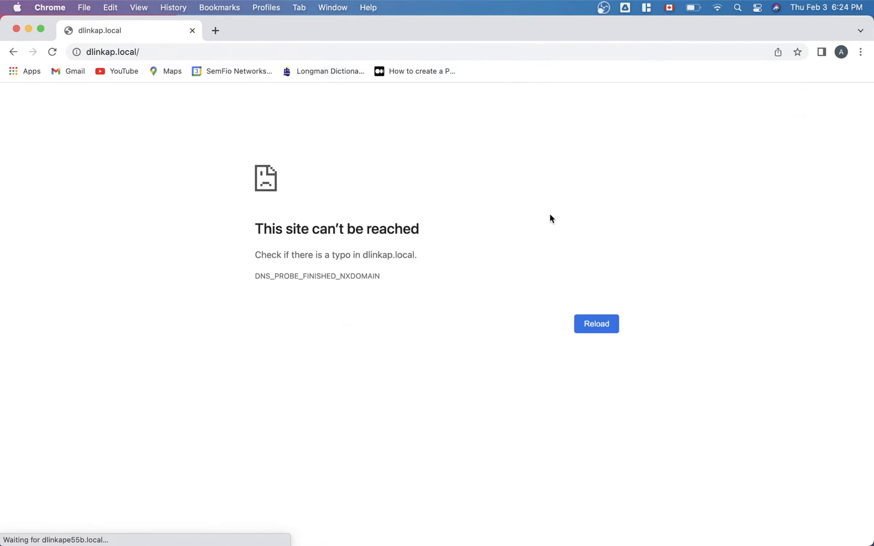
click(595, 324)
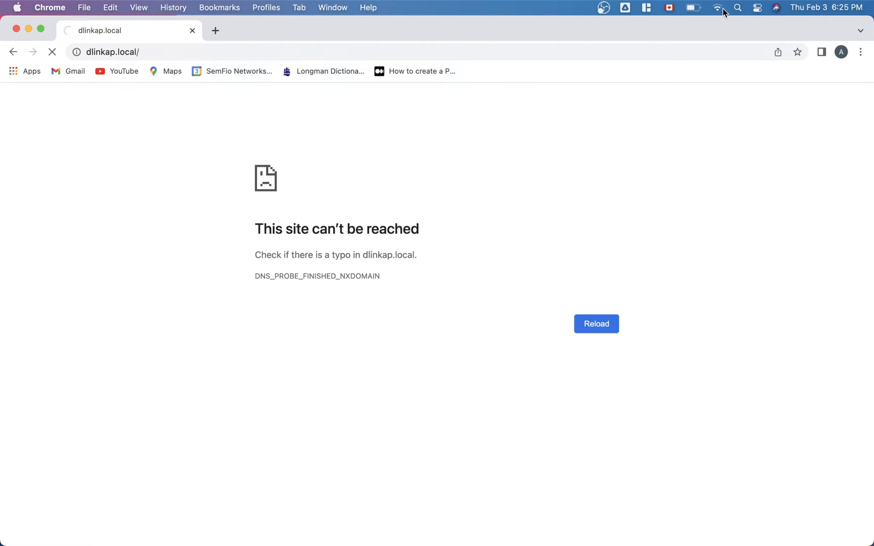
click(717, 7)
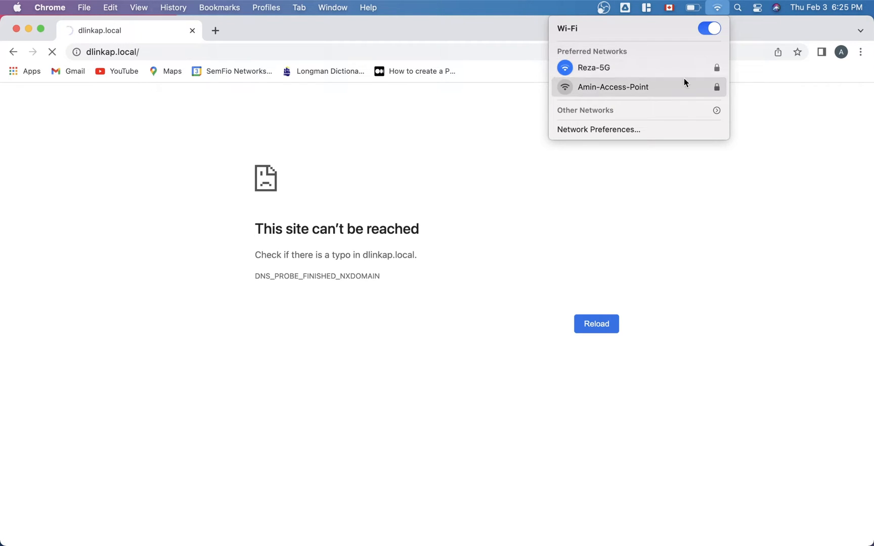
click(613, 87)
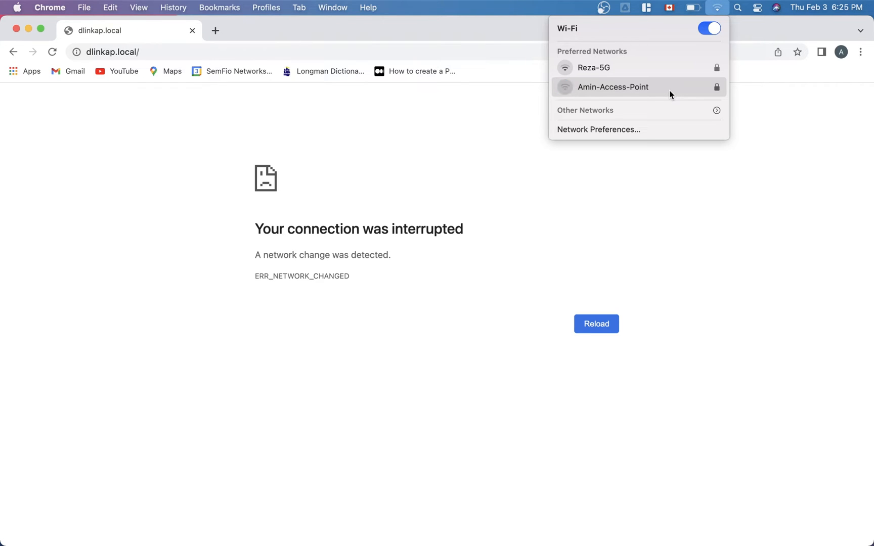
mouse_move(668, 93)
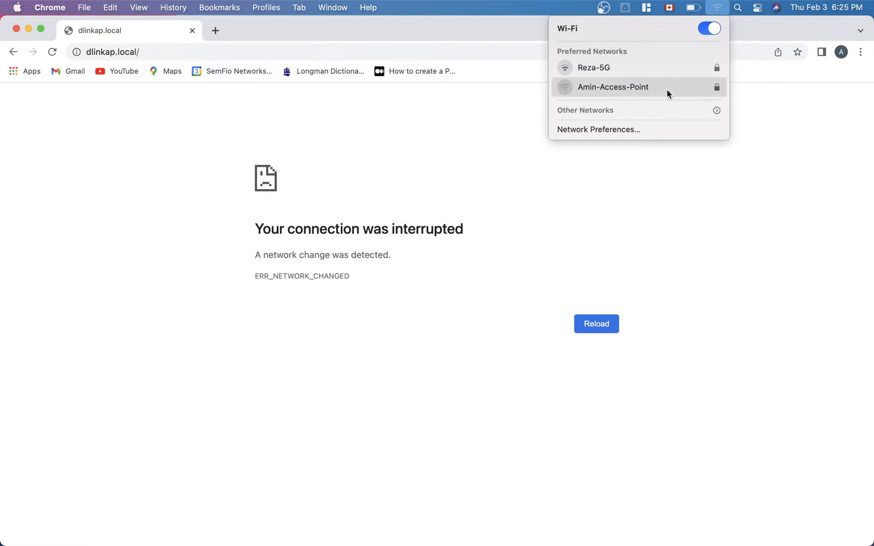
mouse_move(695, 124)
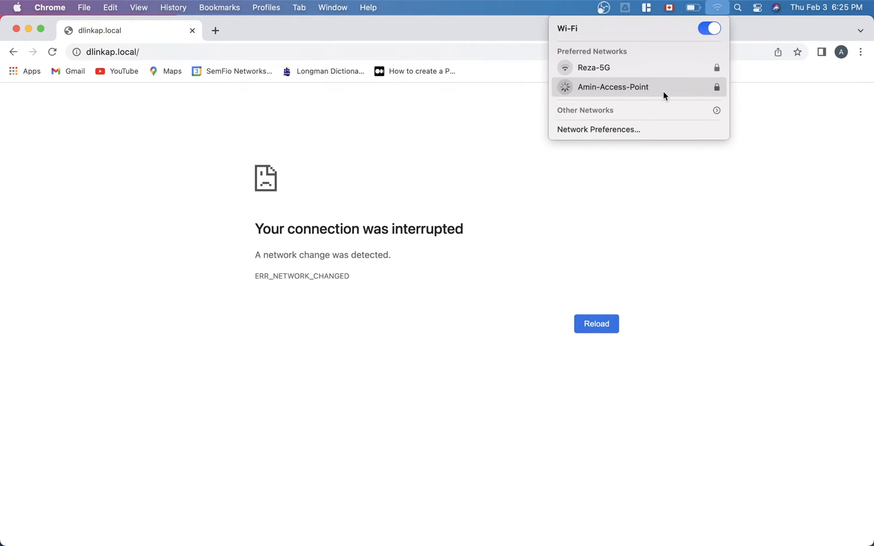
click(613, 87)
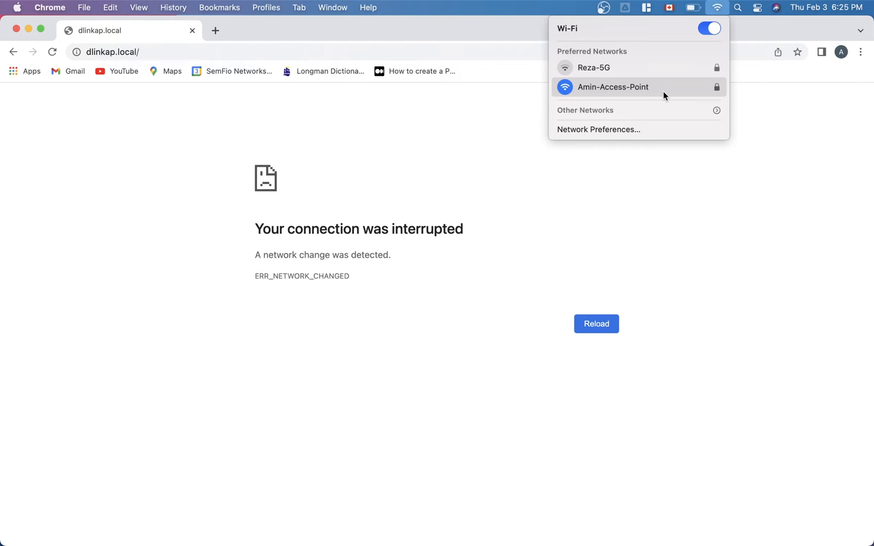
mouse_move(683, 134)
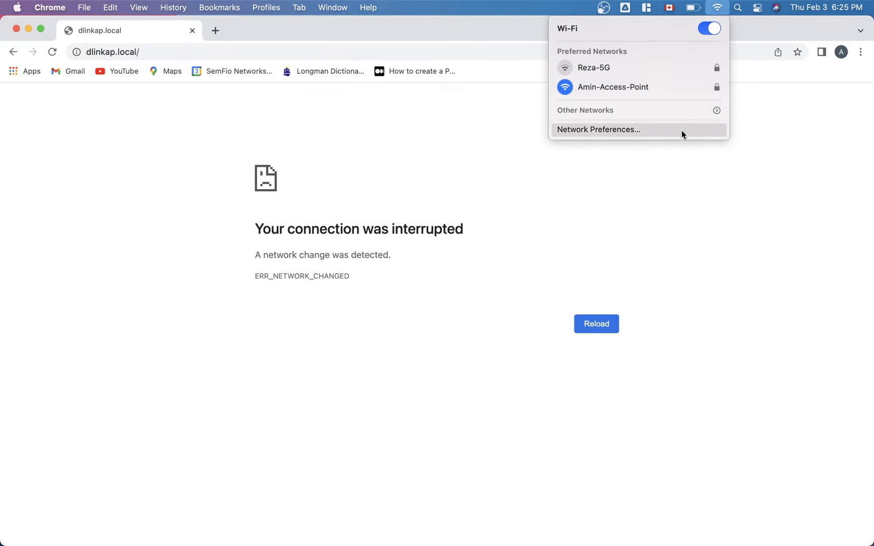
mouse_move(679, 176)
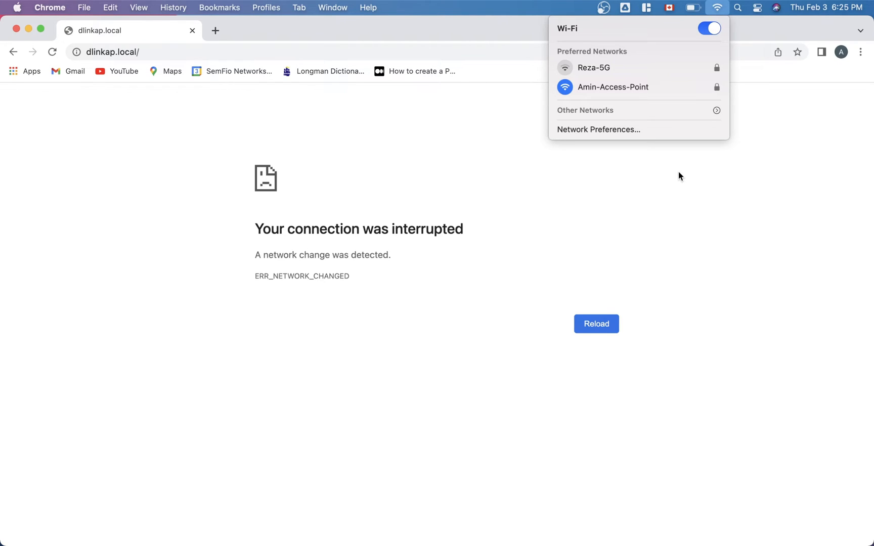
mouse_move(363, 77)
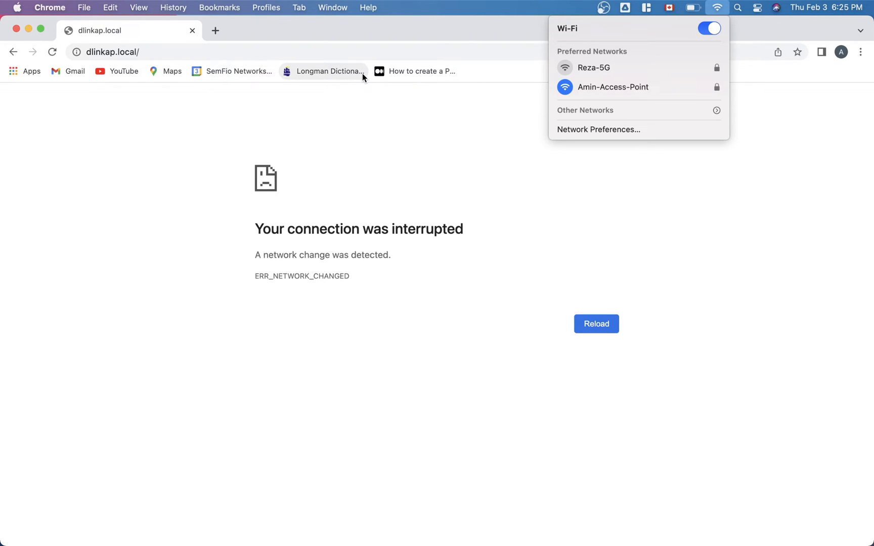
mouse_move(215, 31)
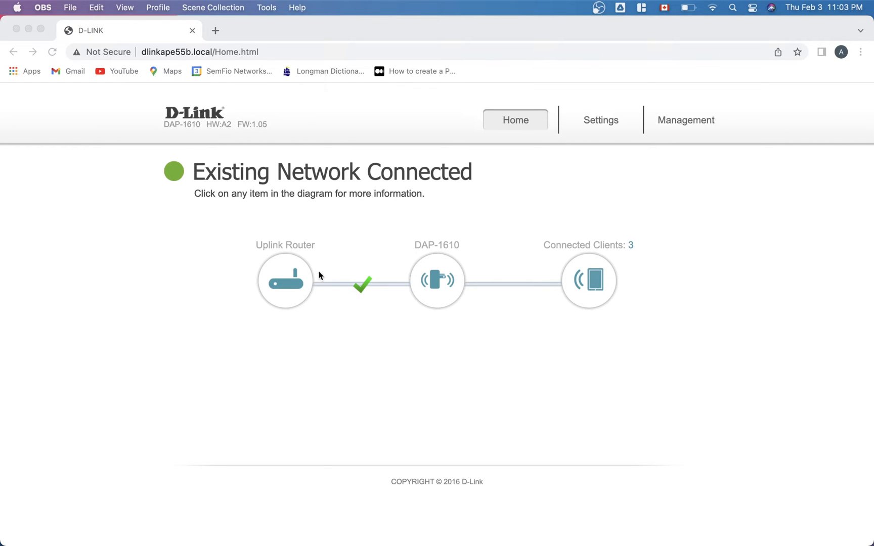
mouse_move(622, 253)
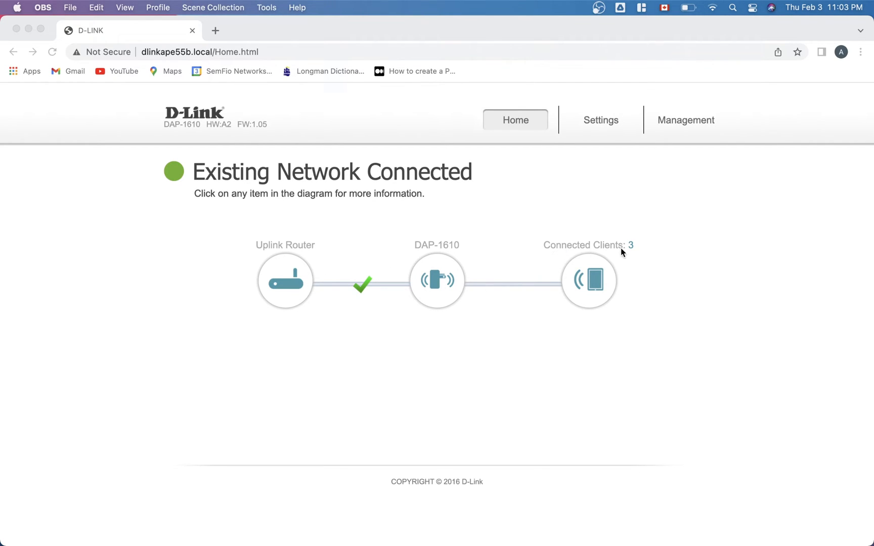
mouse_move(465, 230)
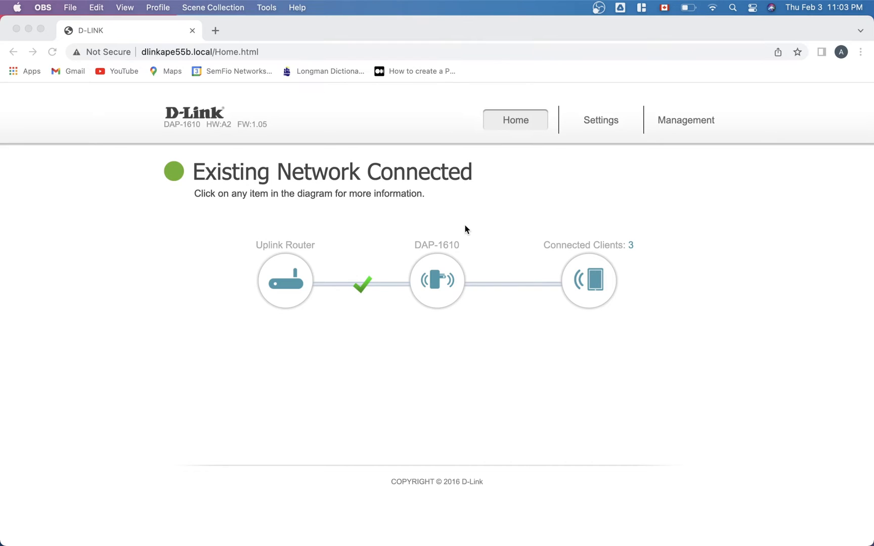
mouse_move(710, 6)
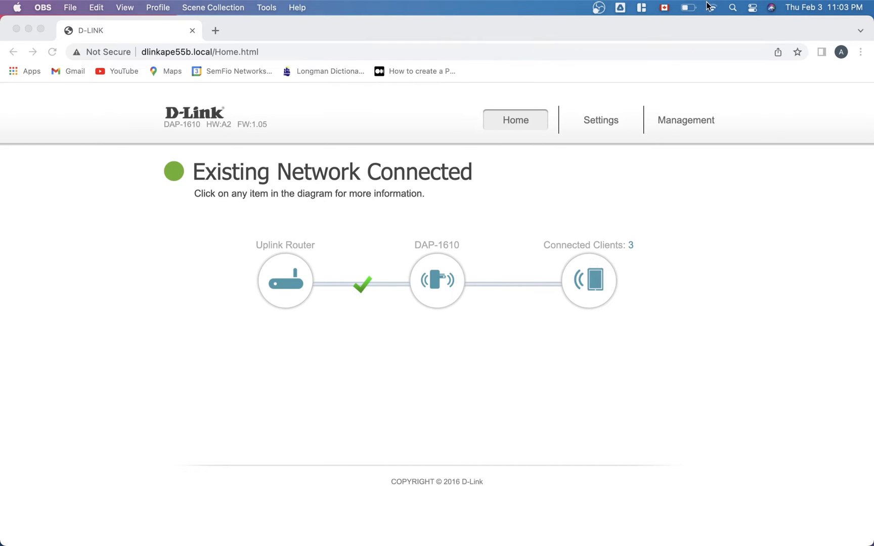
mouse_move(652, 187)
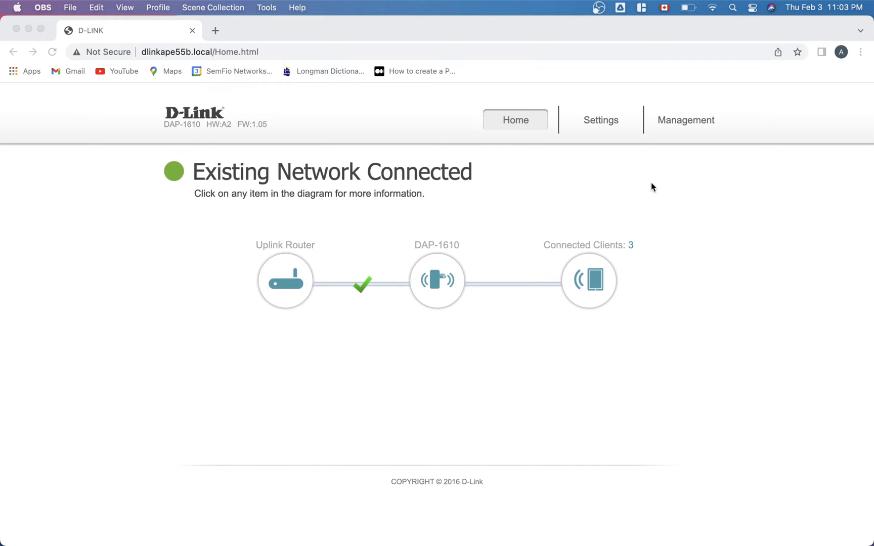
mouse_move(411, 268)
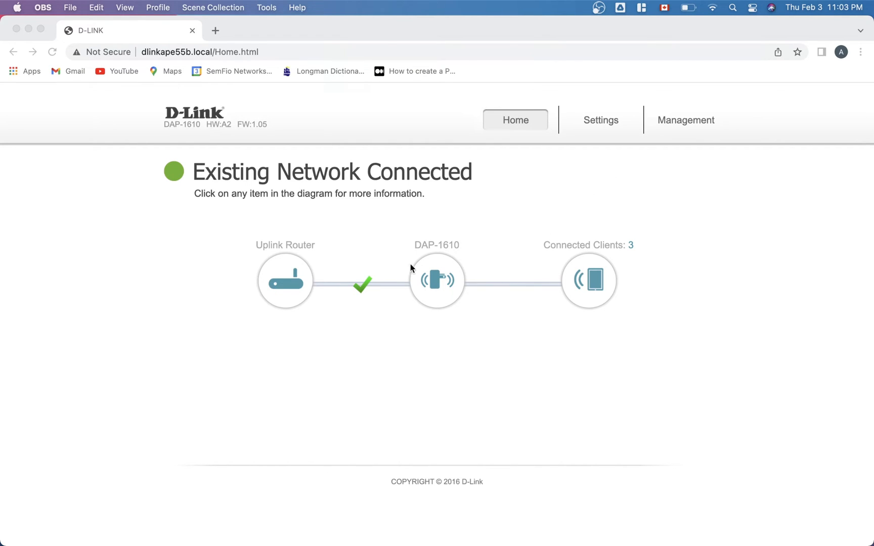
mouse_move(560, 163)
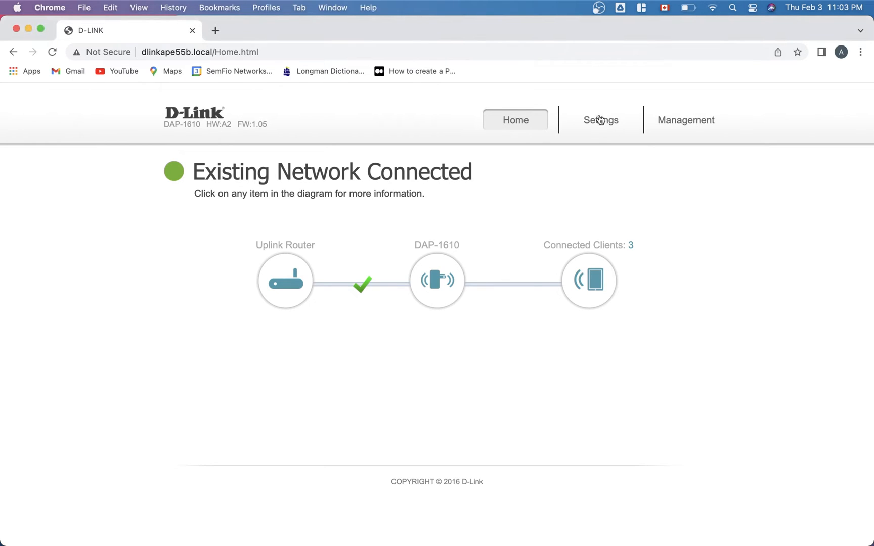
Open the Settings menu on the reloaded home page showing three connected clients.
click(601, 120)
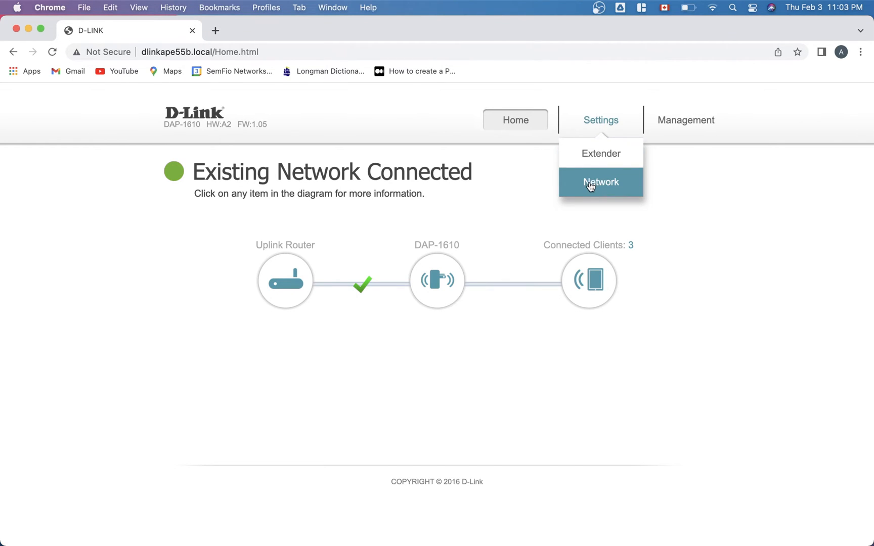
Review Network settings (dlinkap management link, DHCP IPv4 192.168.0.130), then open Management > Admin.
click(601, 182)
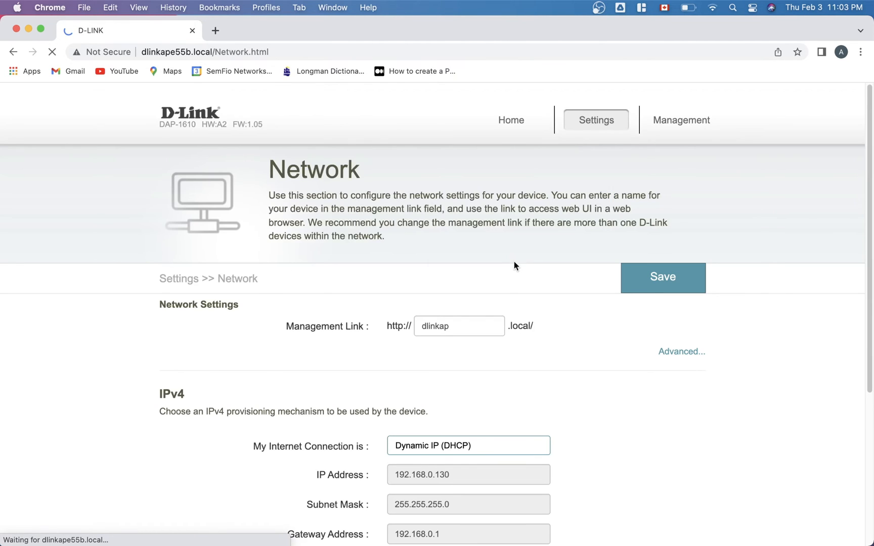
scroll(down, 3)
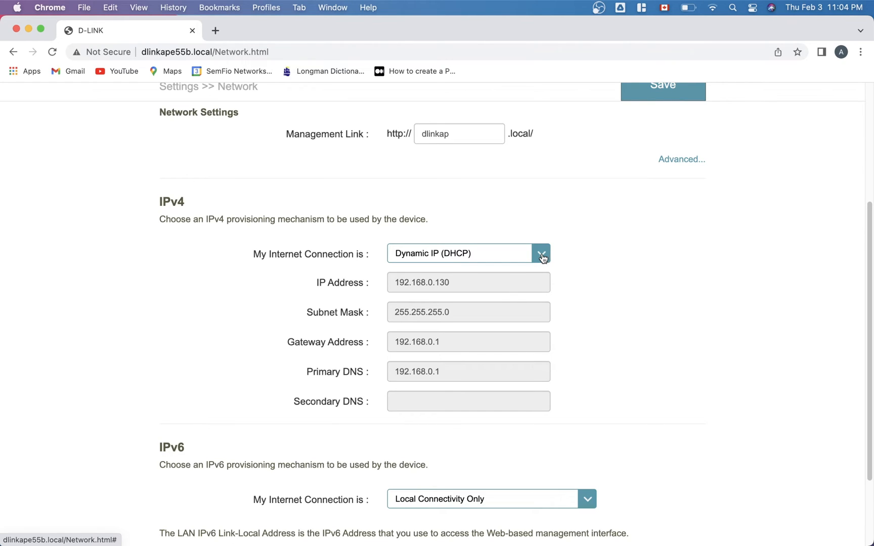
scroll(down, 3)
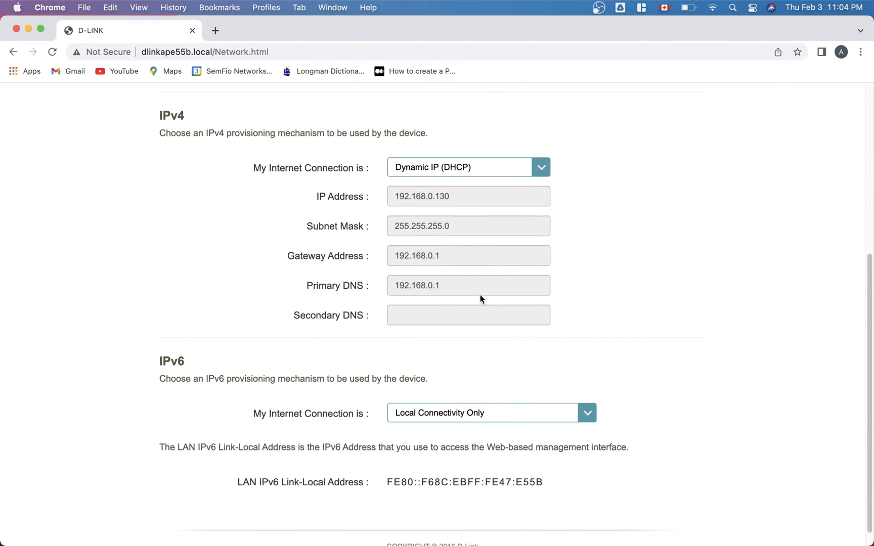
scroll(down, 3)
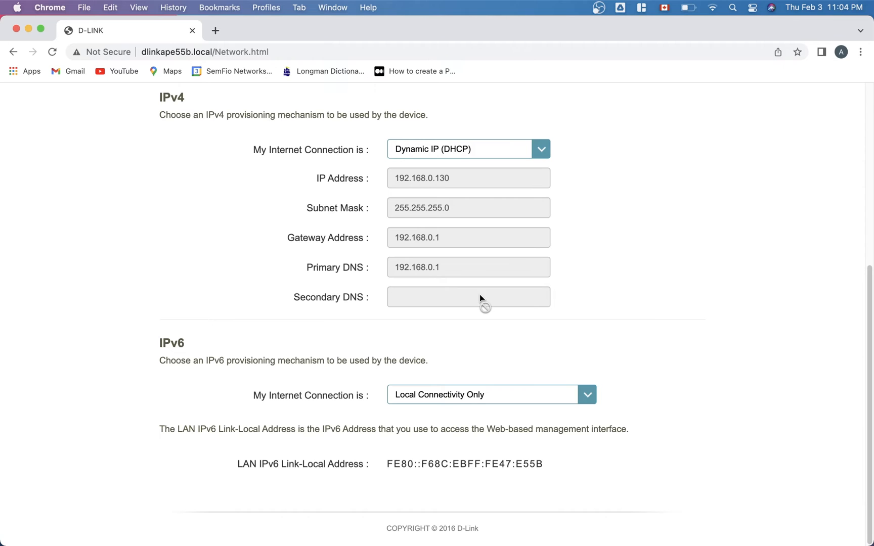
scroll(up, 3)
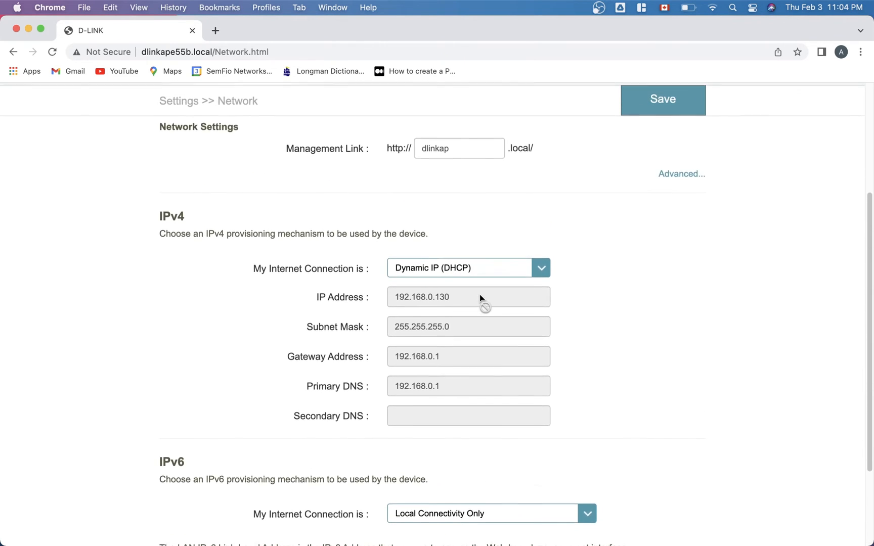
scroll(up, 3)
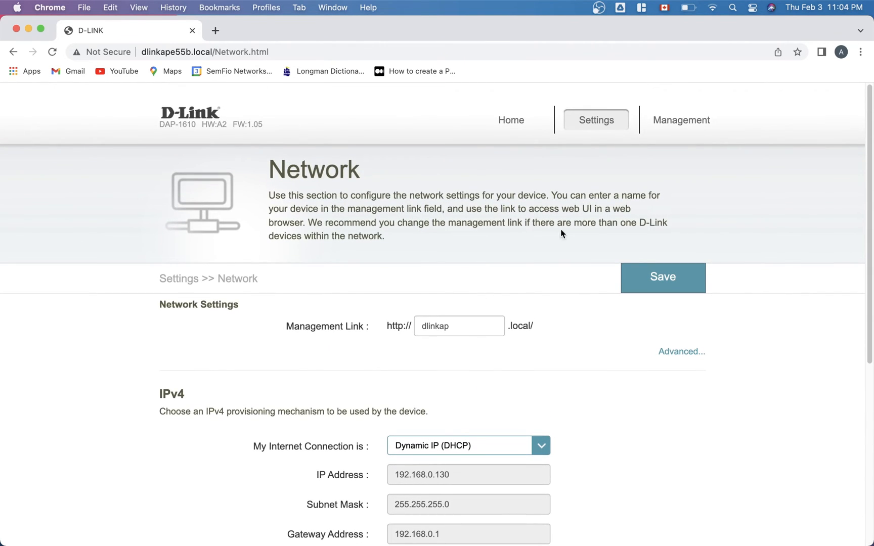
click(595, 120)
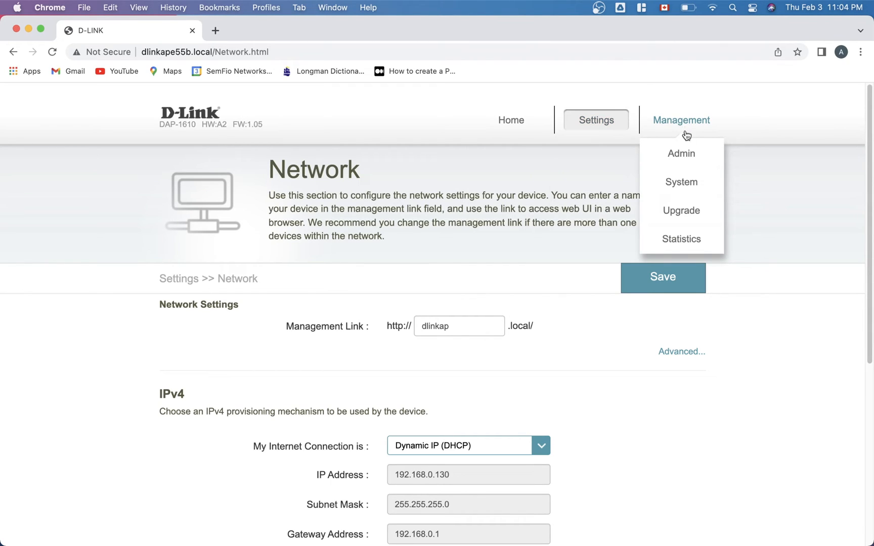
click(681, 154)
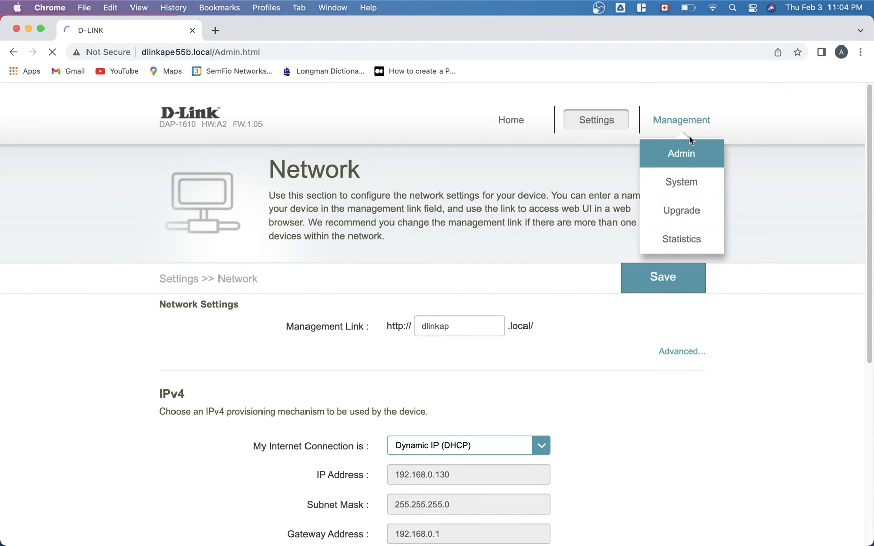
Review the Admin password page and the Upgrade page showing firmware 1.05 (2018-07-07).
click(680, 153)
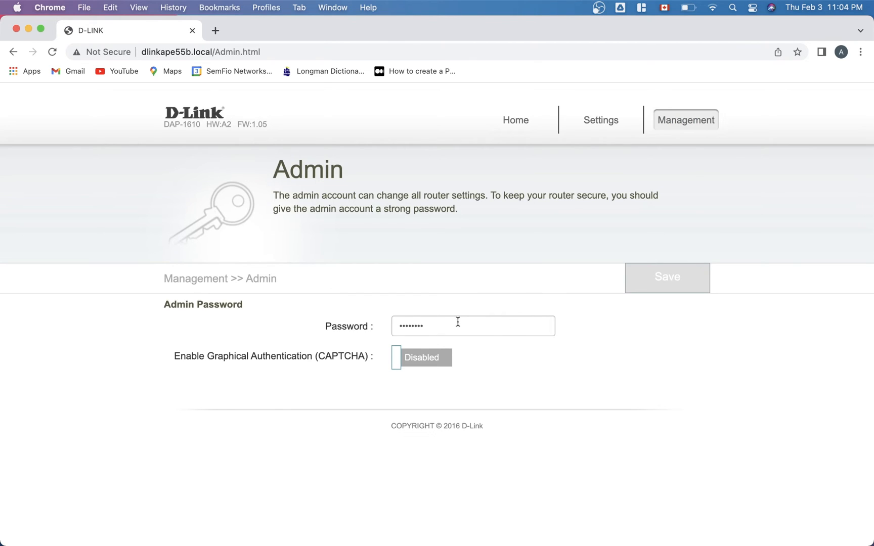
mouse_move(410, 318)
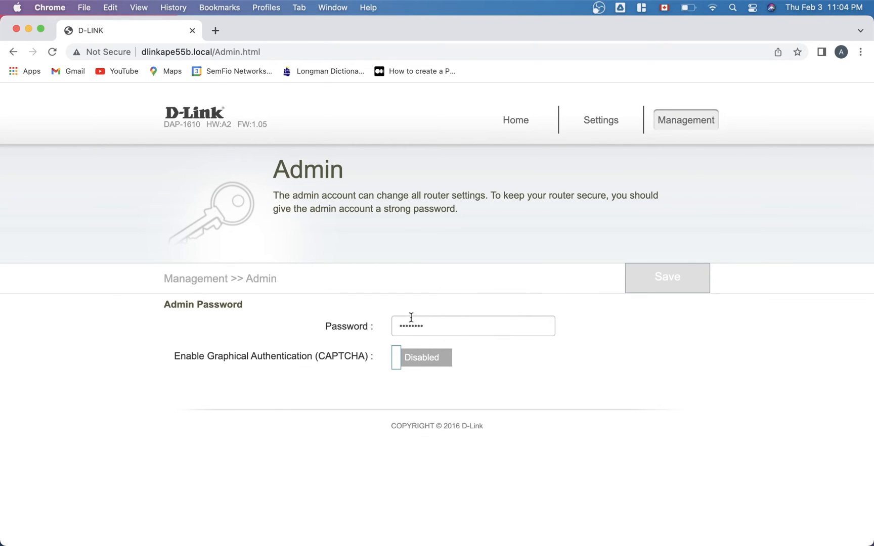
click(685, 119)
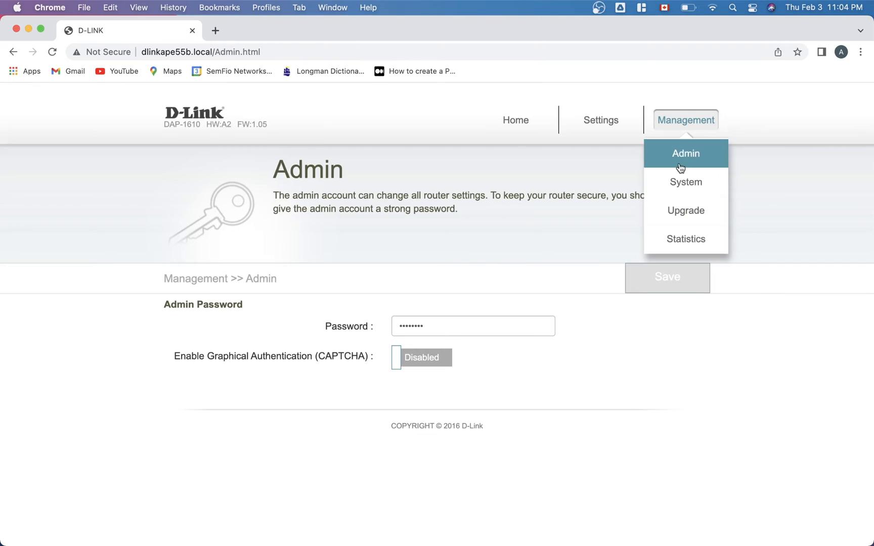
mouse_move(685, 210)
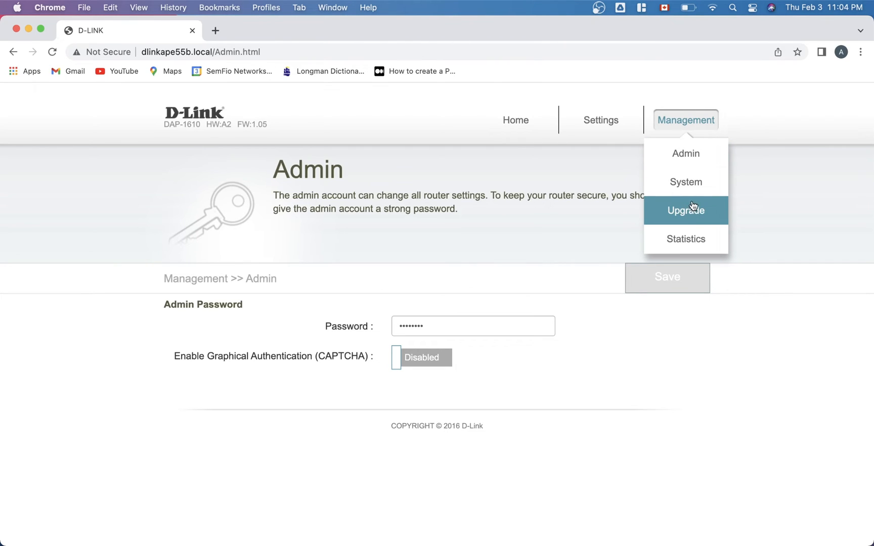
click(685, 210)
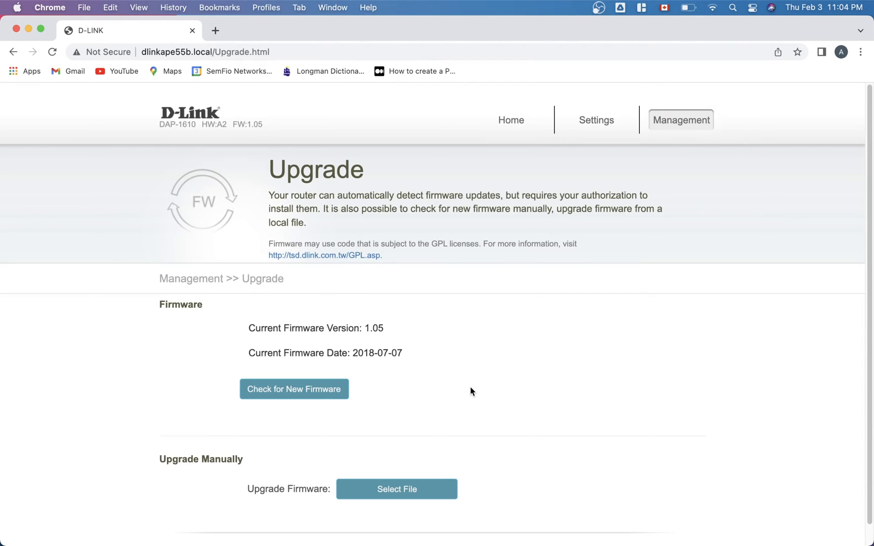
click(681, 99)
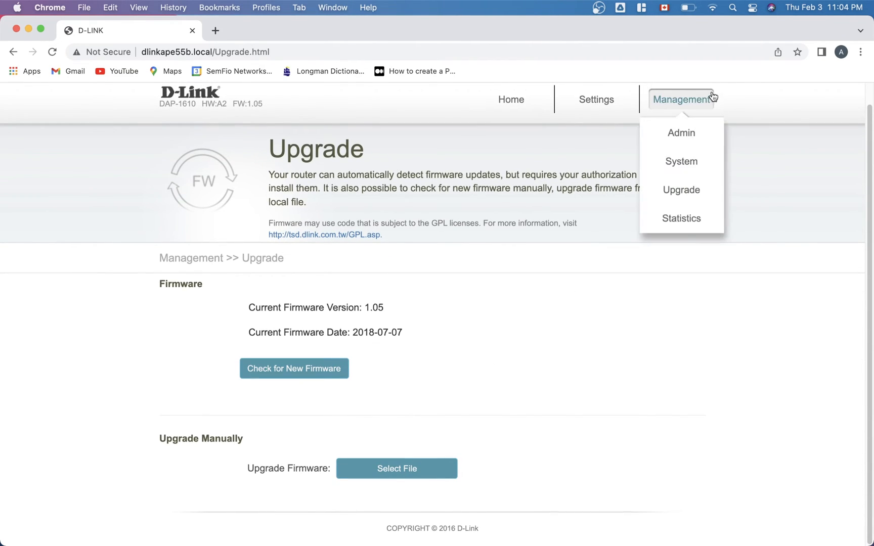
click(681, 218)
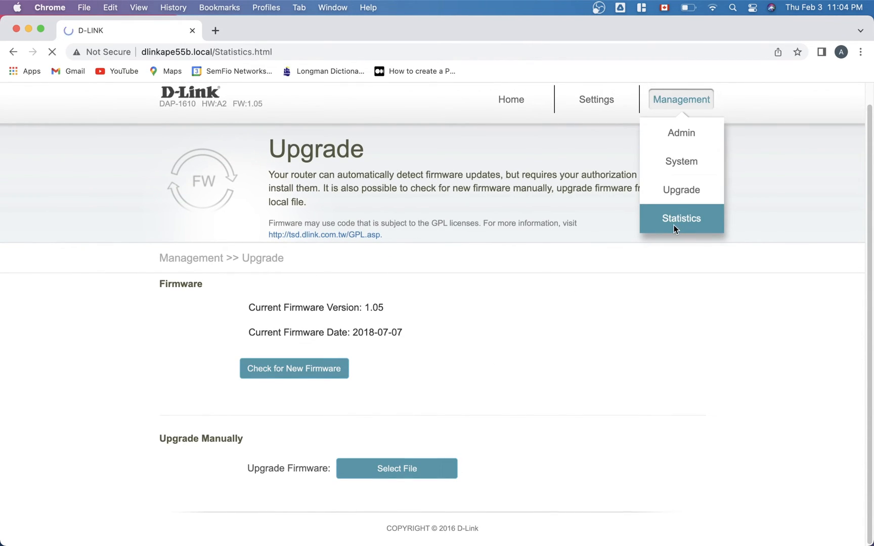
Review the LAN traffic totals, then the Wi-Fi and 2.4GHz Extended Wi-Fi statistics.
click(679, 218)
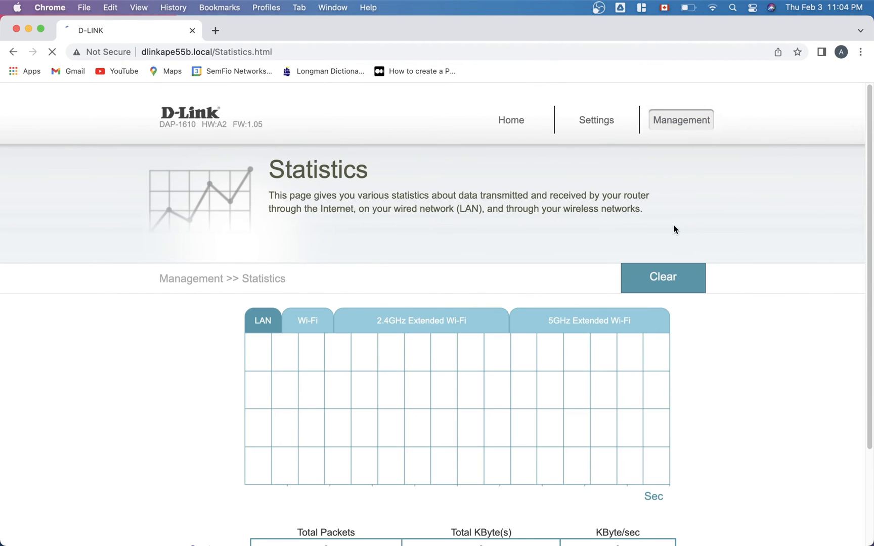
scroll(down, 3)
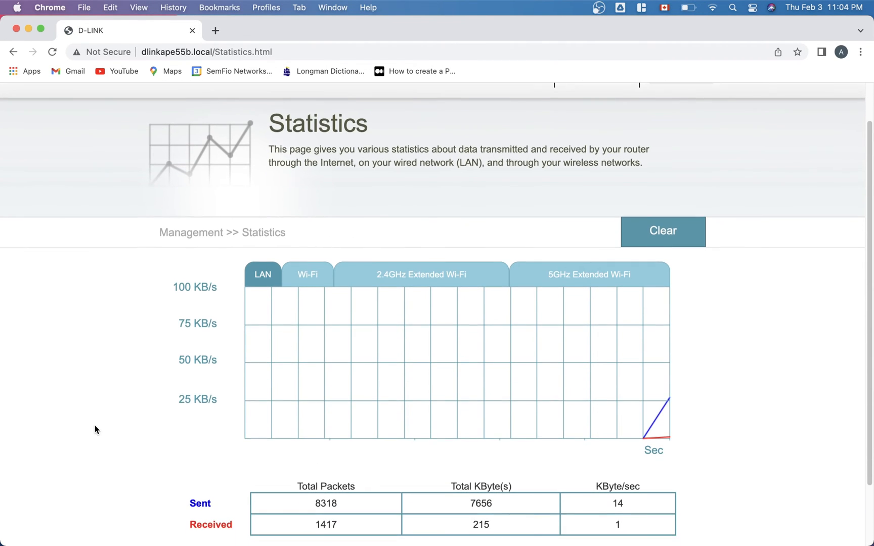
scroll(down, 3)
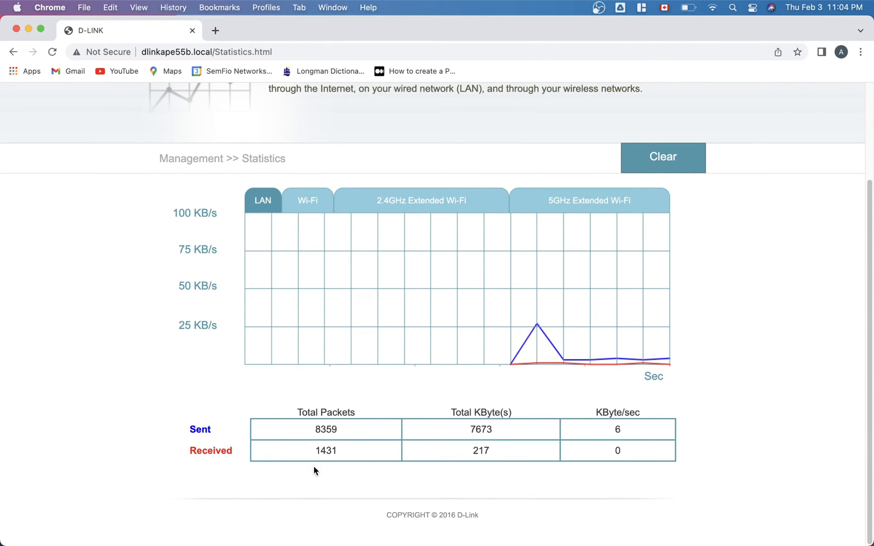
scroll(up, 3)
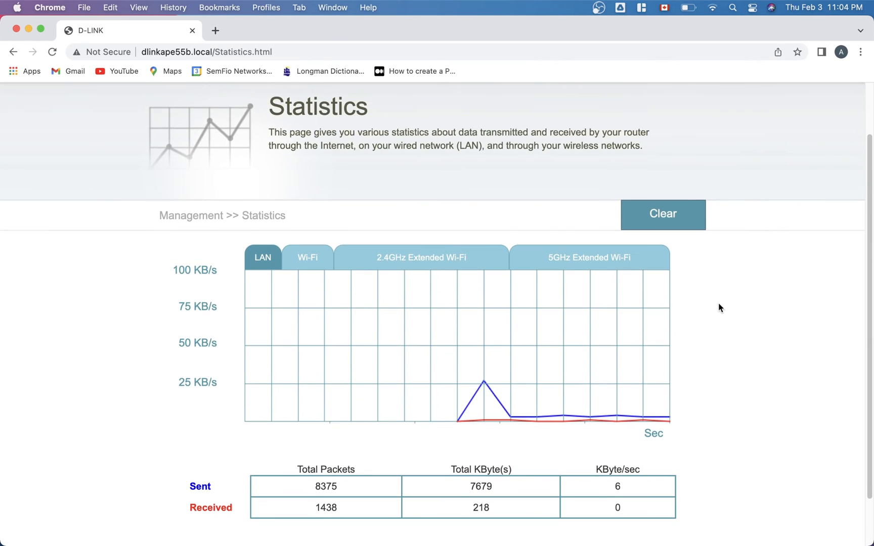
click(307, 257)
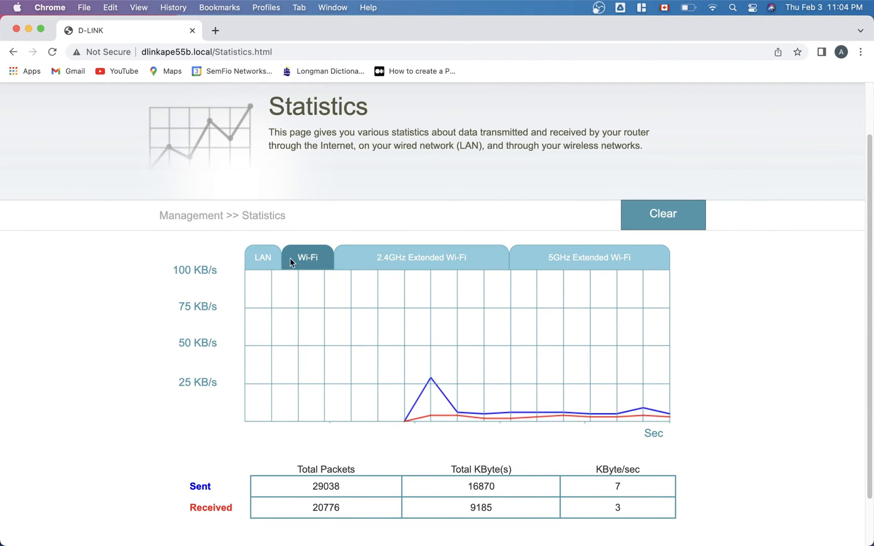
click(420, 256)
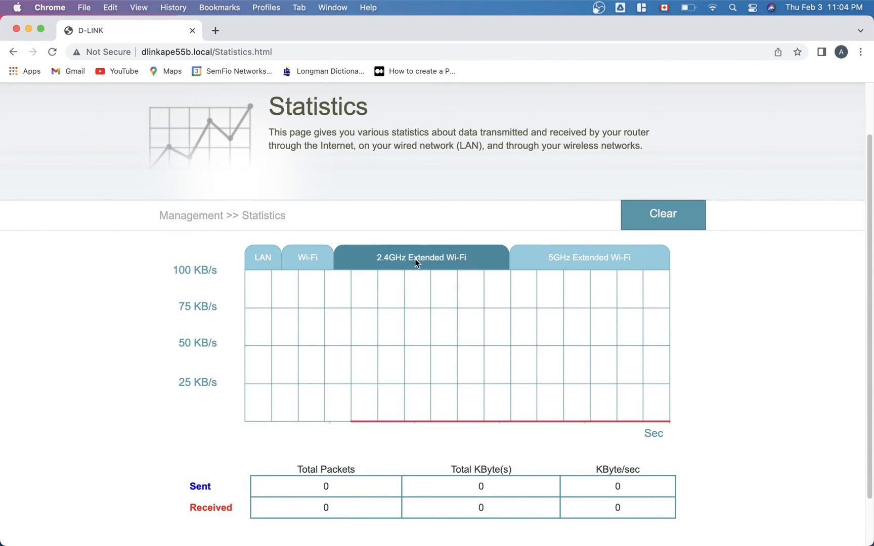
mouse_move(471, 314)
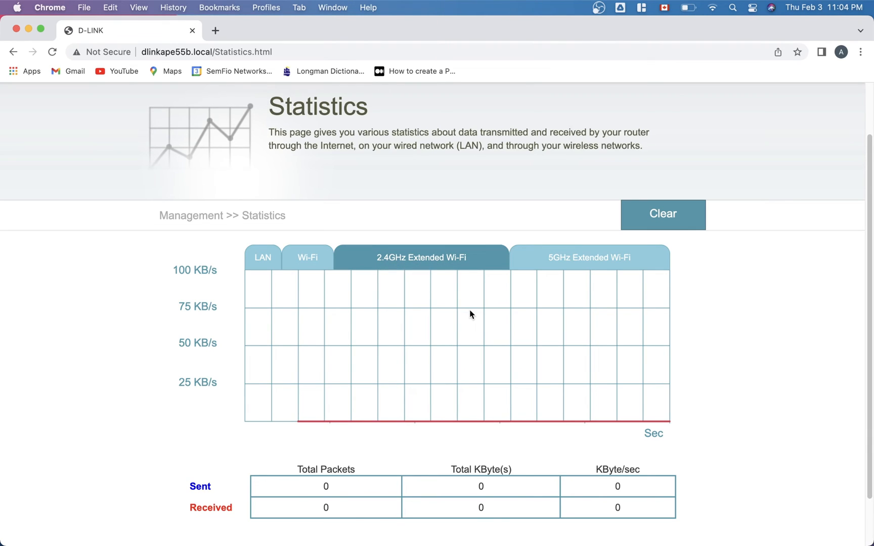
mouse_move(459, 343)
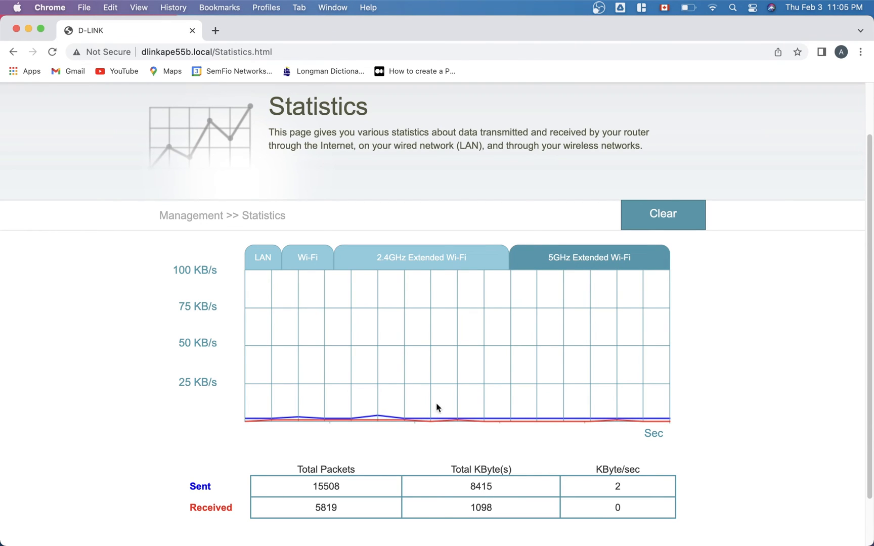
mouse_move(508, 192)
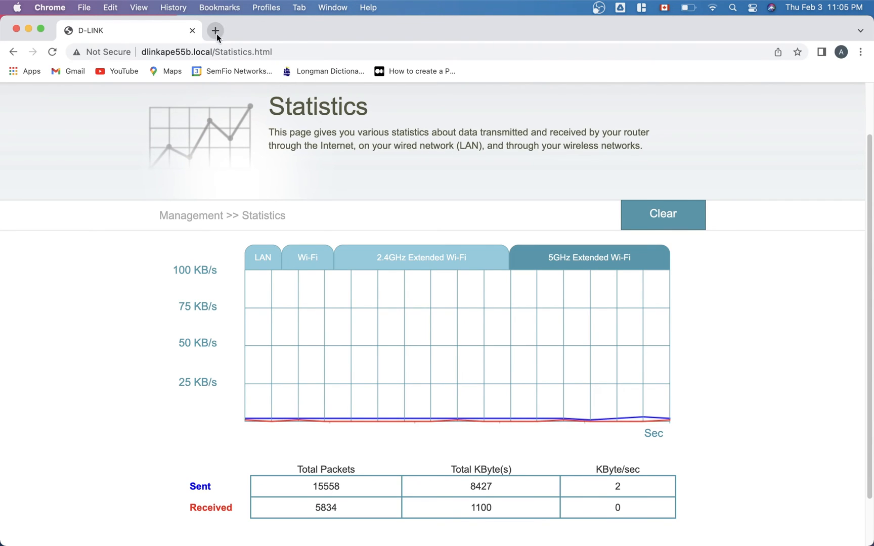
In a new tab, play the RUCKUS AP command-line video from a subscribed channel, muted.
click(215, 31)
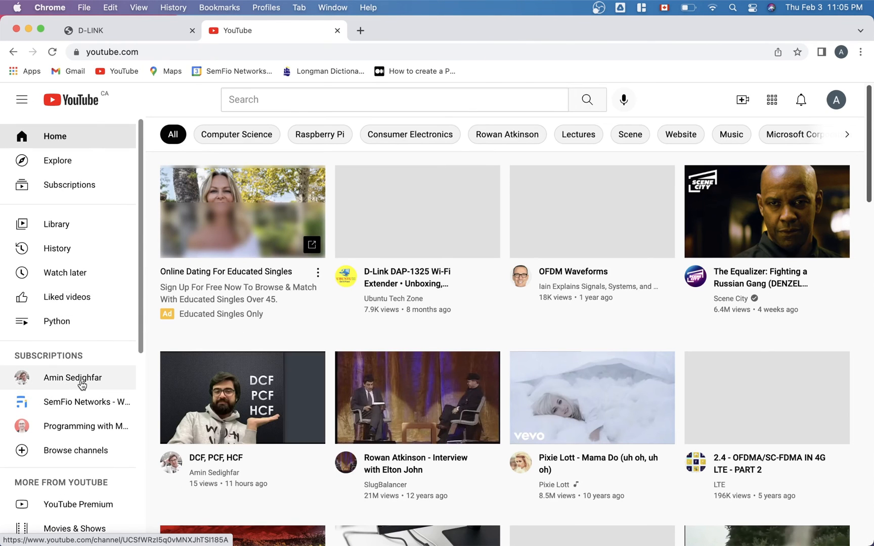
click(72, 377)
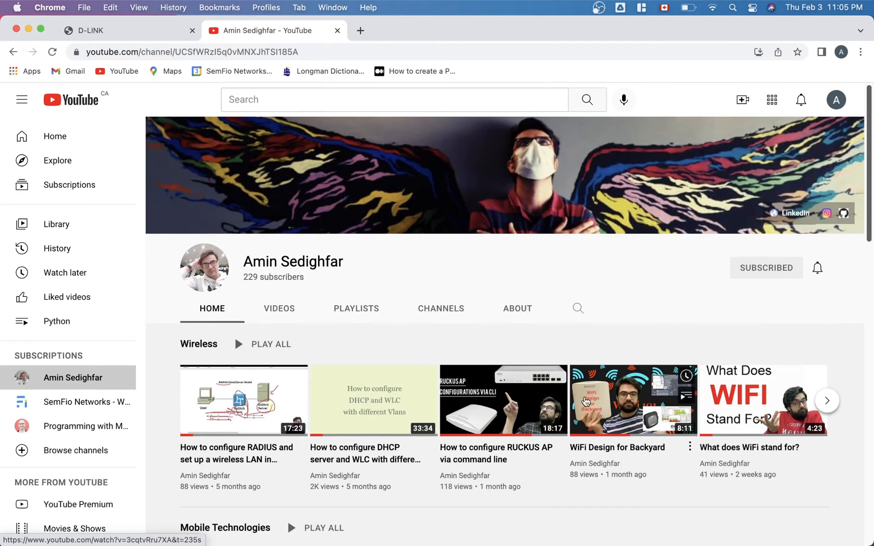
click(112, 30)
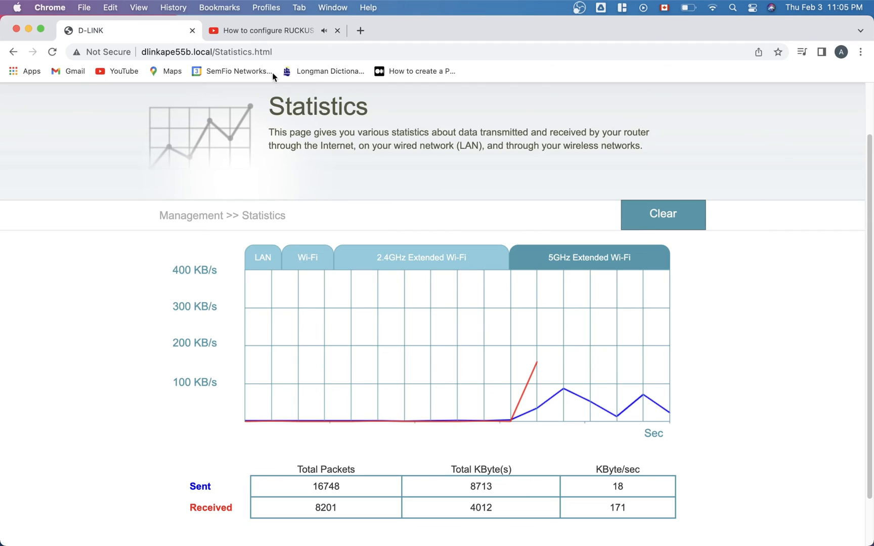
click(262, 31)
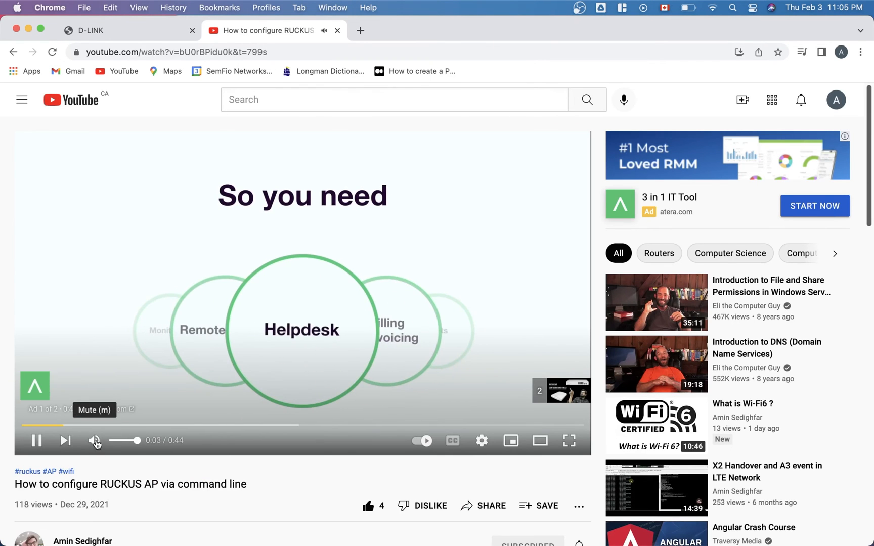
click(94, 440)
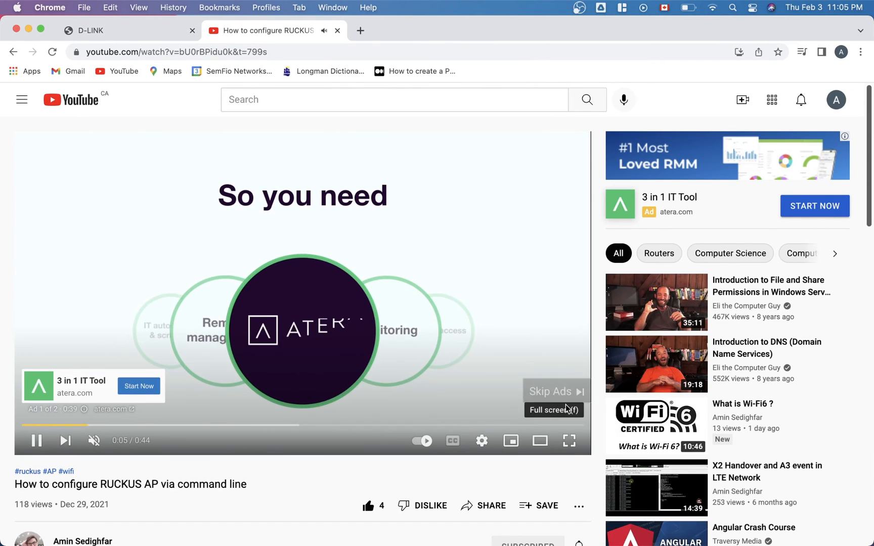